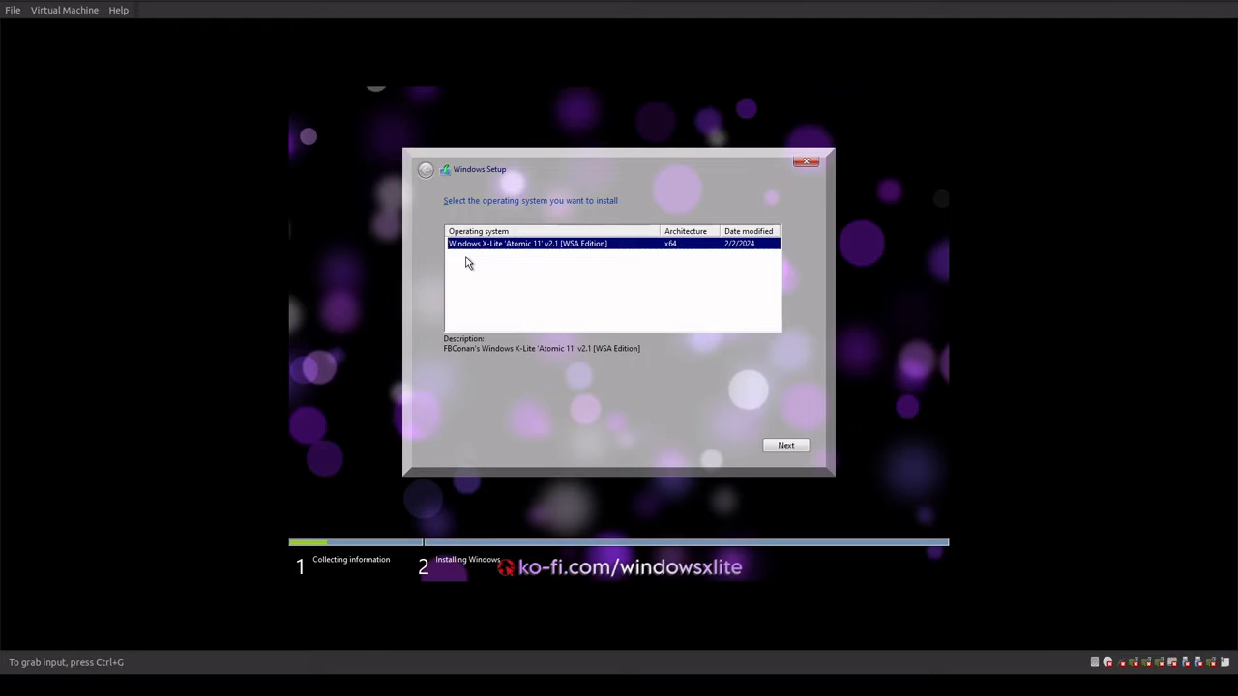
{"action": "mouse_move", "coordinate": [568, 341]}
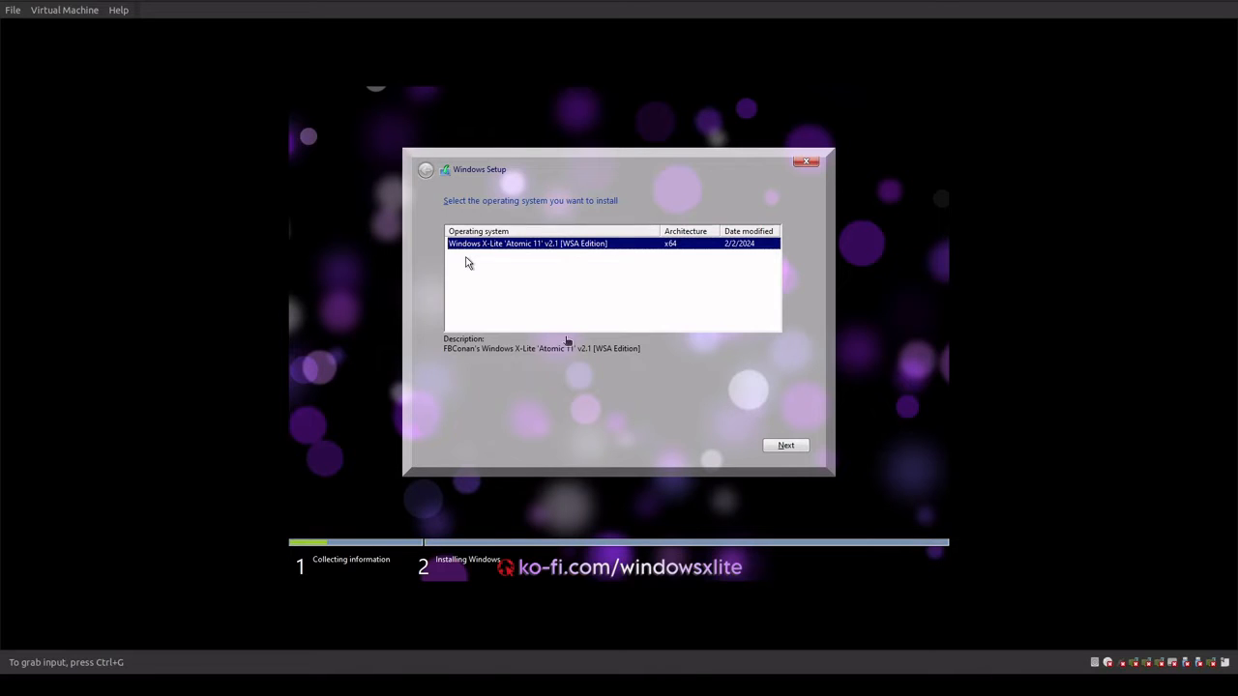
- Install the X-Lite Atomic 11 edition onto the 6.0 GB unallocated Drive 0
{"action": "left_click", "coordinate": [785, 445]}
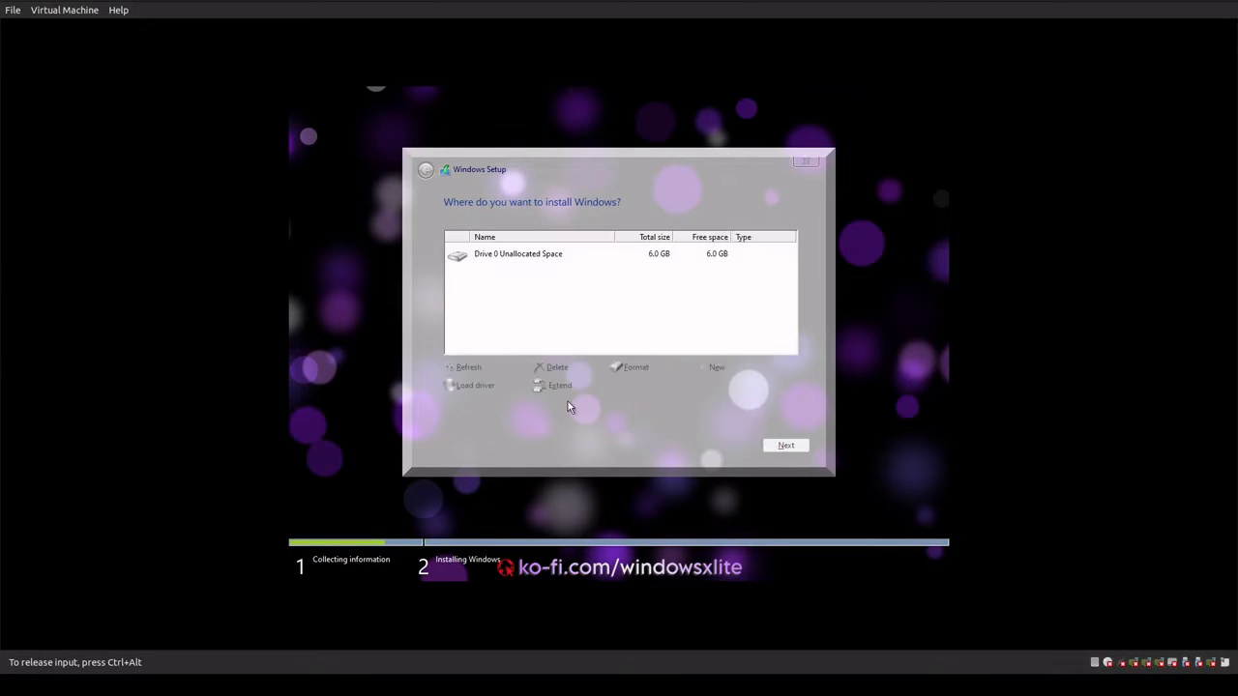
{"action": "left_click", "coordinate": [517, 254]}
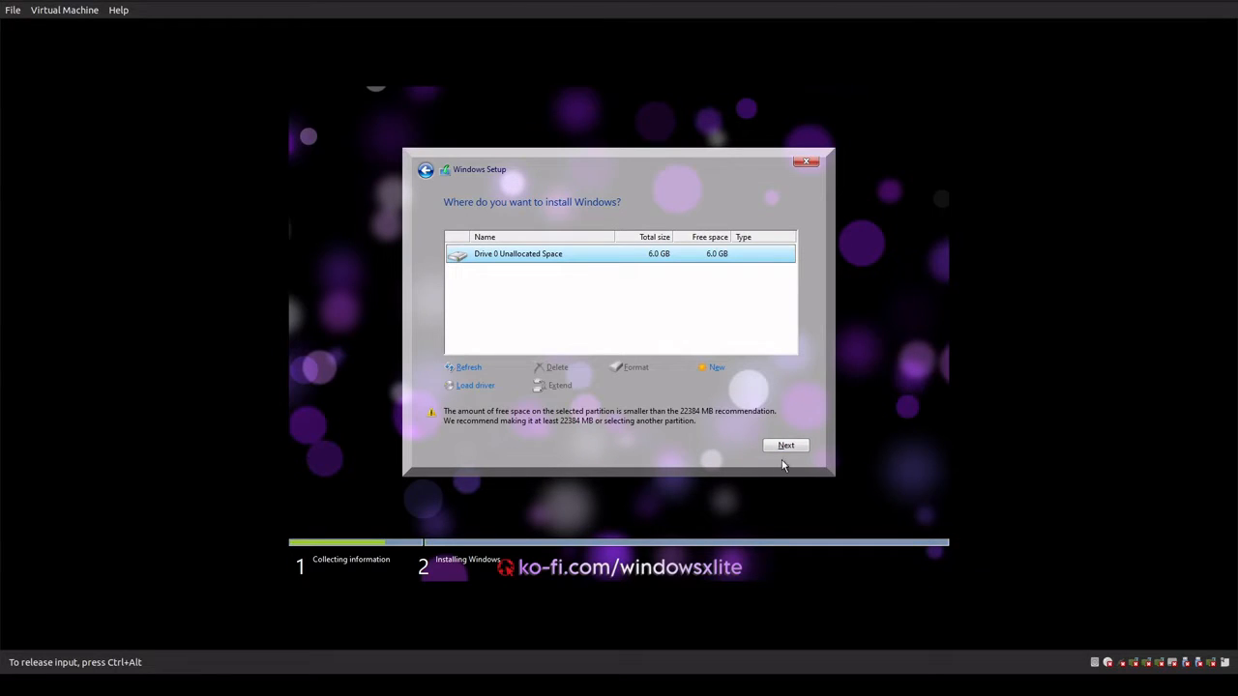
{"action": "left_click", "coordinate": [785, 444]}
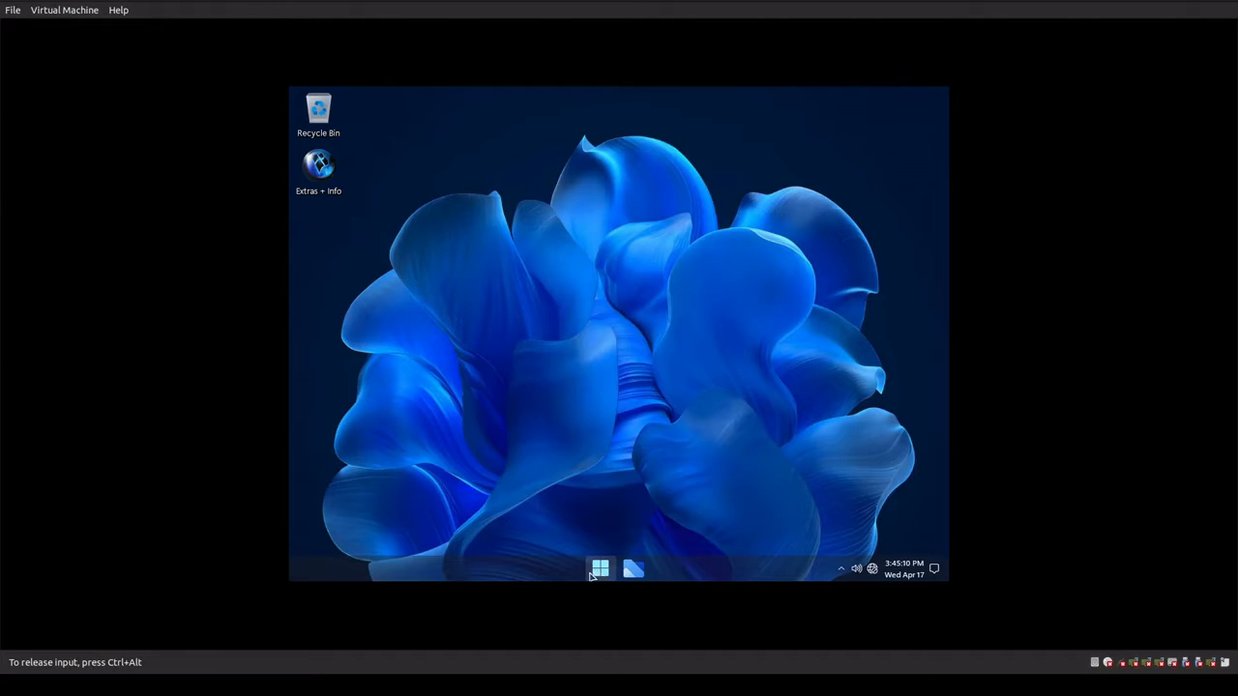
- Open Task Manager's Performance view showing the i5-10600K CPU with 2 virtual processors
{"action": "right_click", "coordinate": [599, 569]}
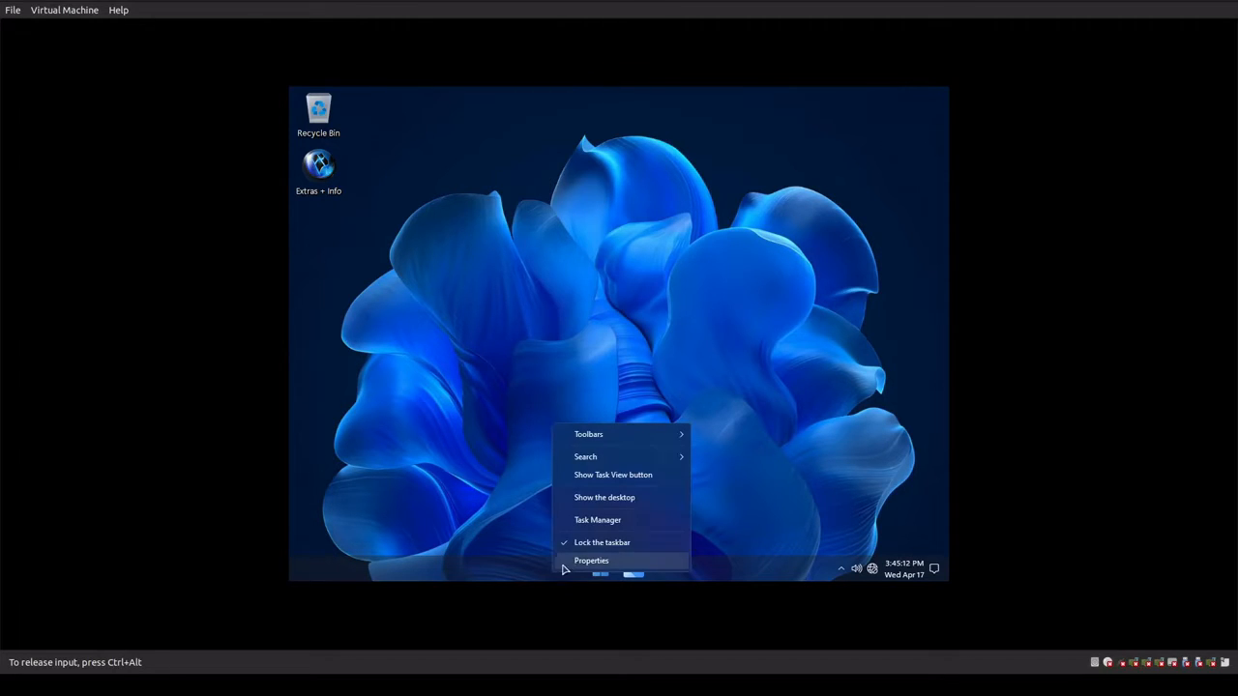
{"action": "left_click", "coordinate": [597, 519]}
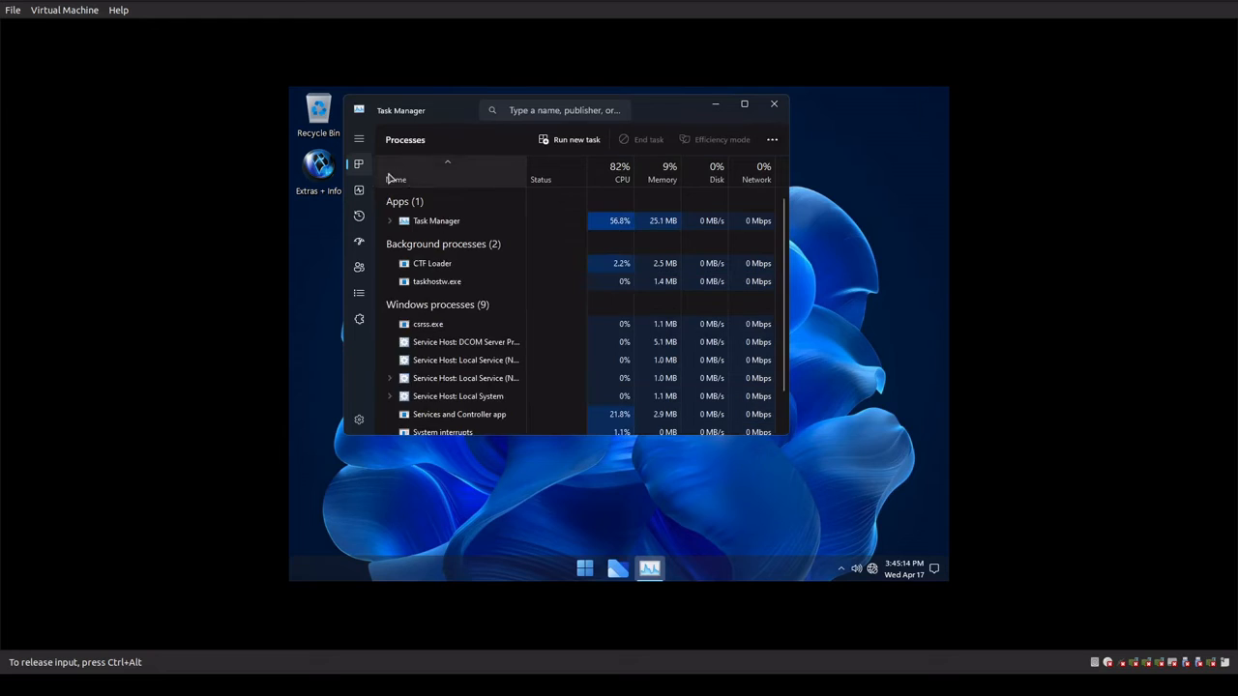
{"action": "left_click", "coordinate": [359, 191]}
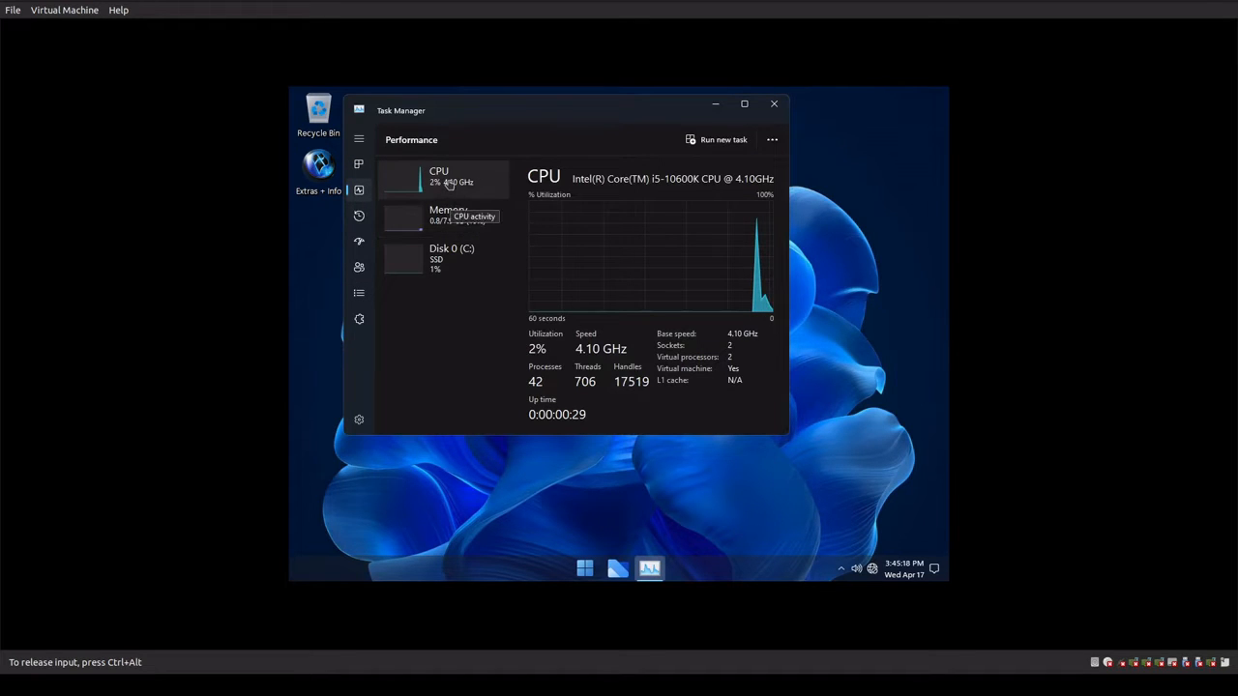
{"action": "mouse_move", "coordinate": [452, 258]}
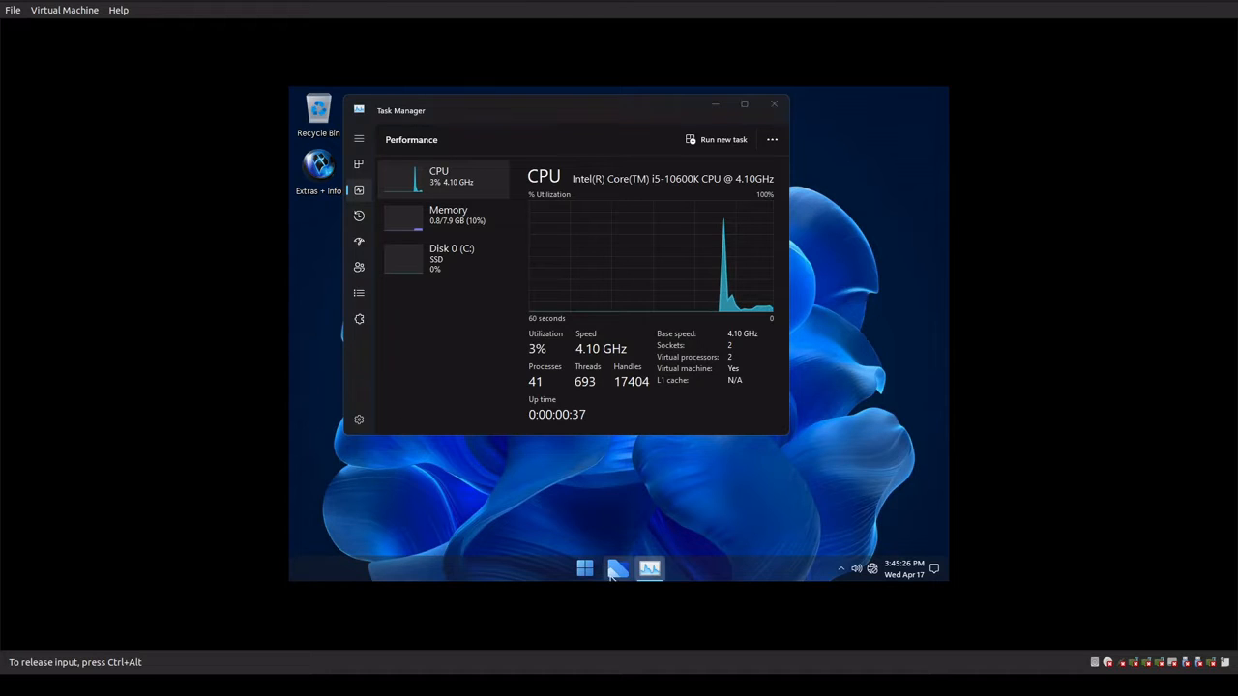
- Open This PC in File Explorer, check memory usage, then close Task Manager
{"action": "left_click", "coordinate": [617, 568]}
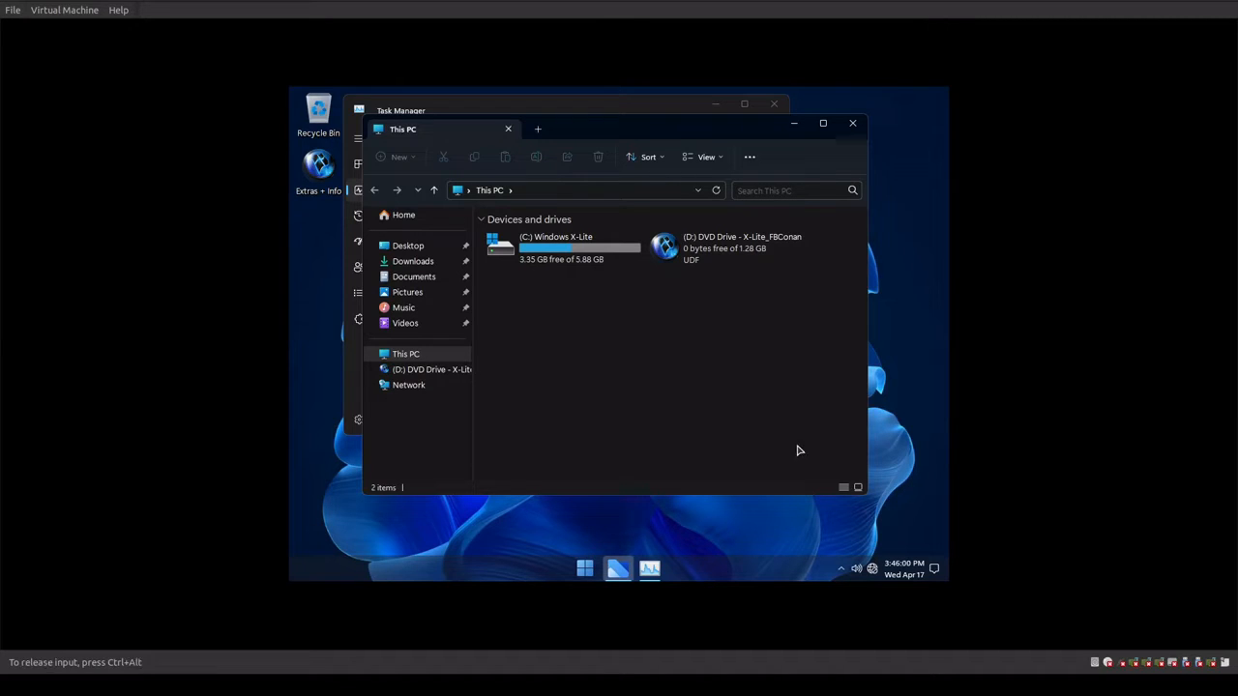
{"action": "mouse_move", "coordinate": [728, 400]}
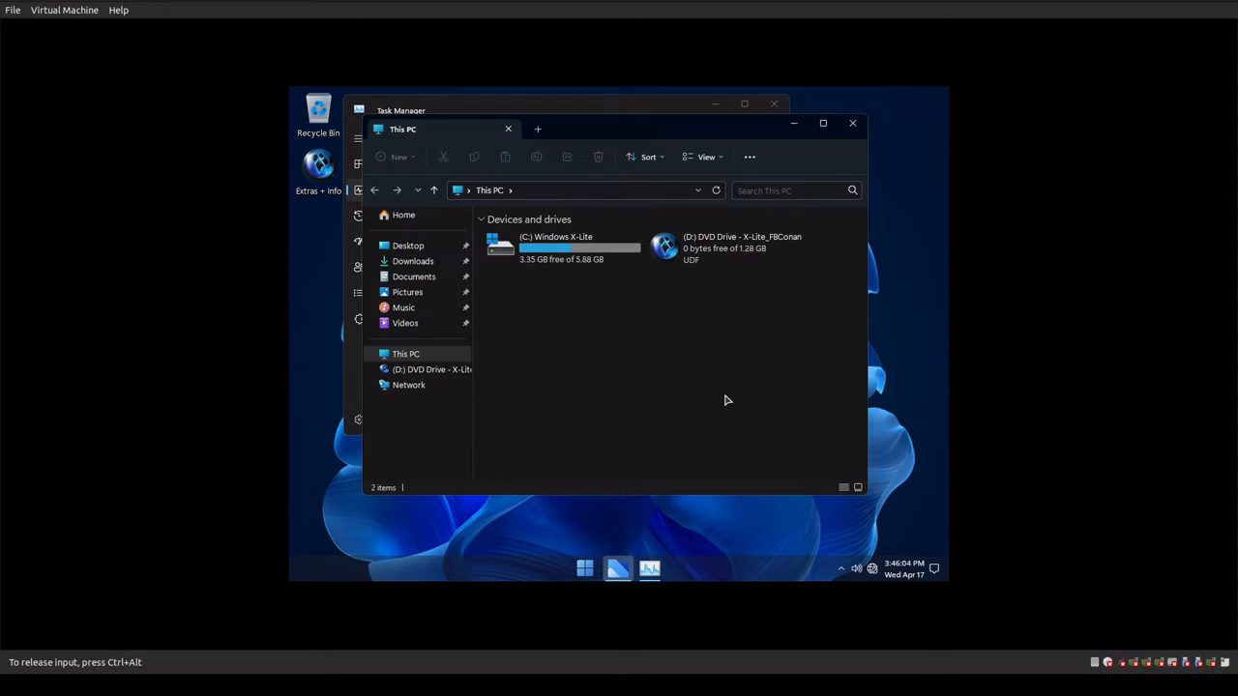
{"action": "mouse_move", "coordinate": [501, 381]}
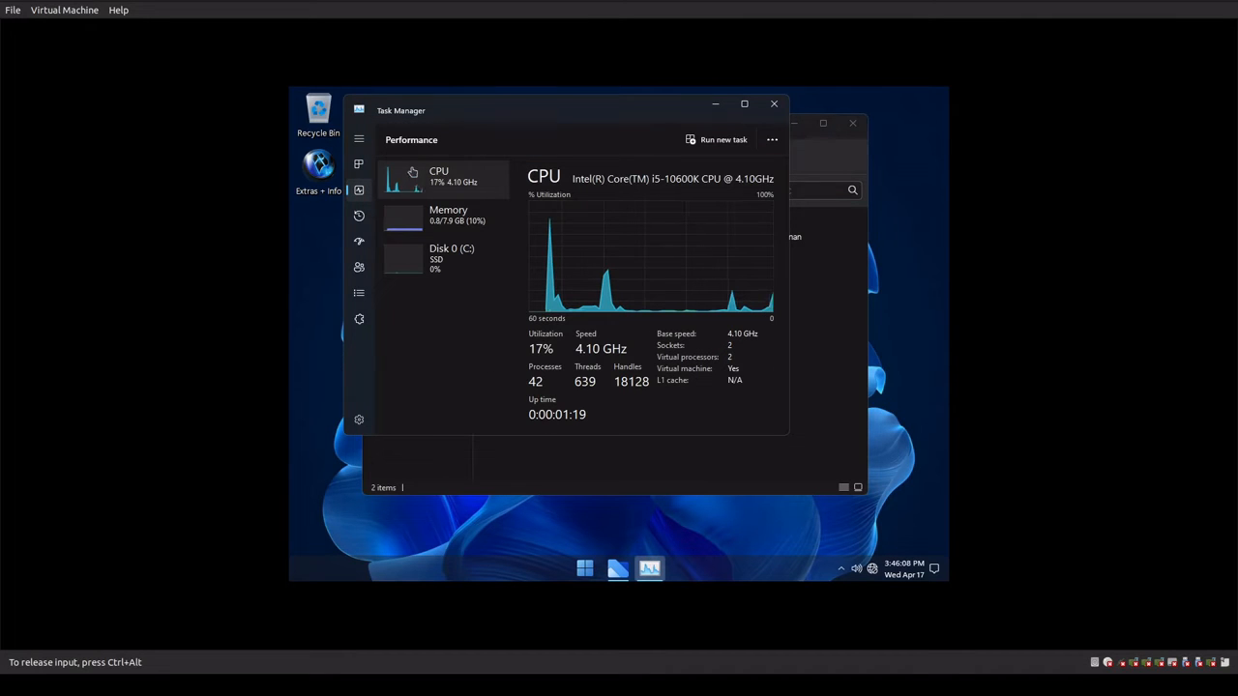
{"action": "left_click", "coordinate": [448, 214]}
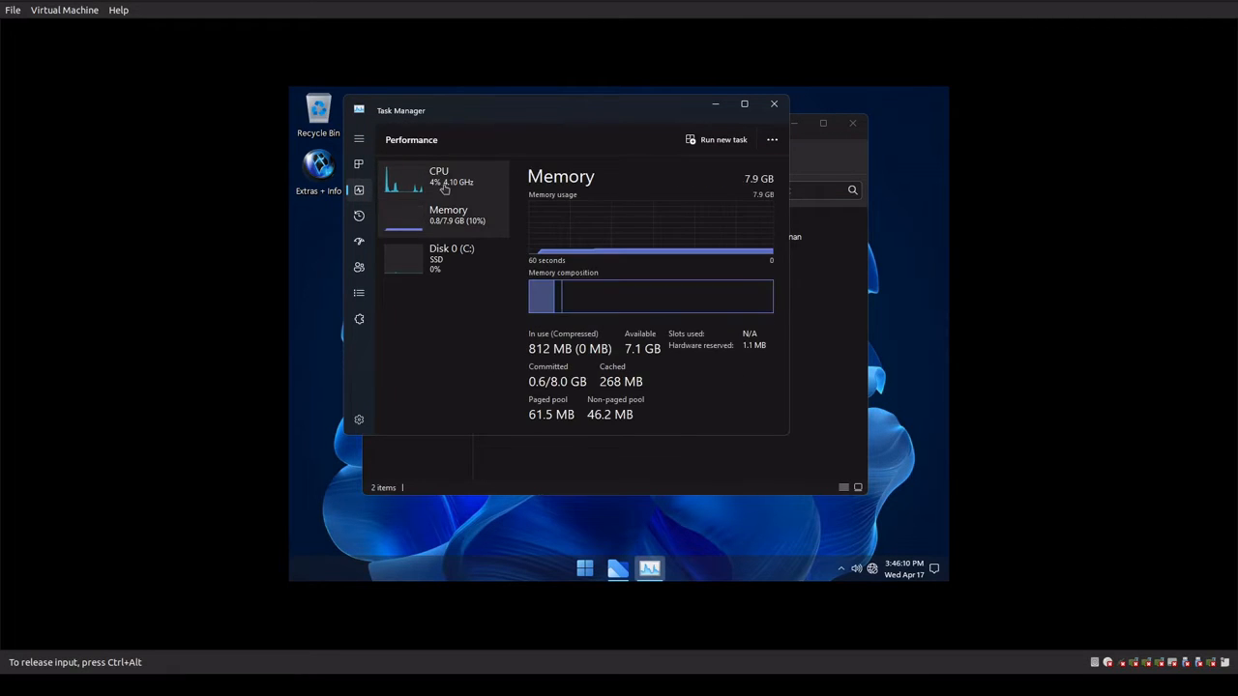
{"action": "mouse_move", "coordinate": [760, 106]}
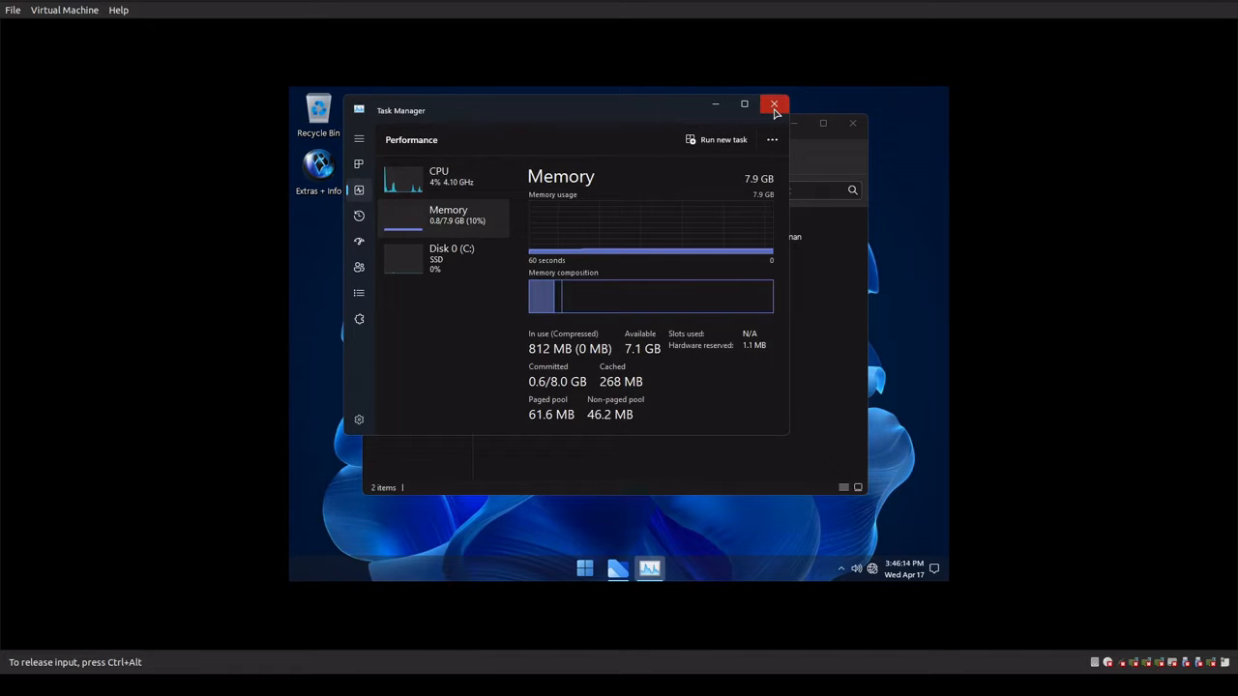
{"action": "left_click", "coordinate": [774, 104]}
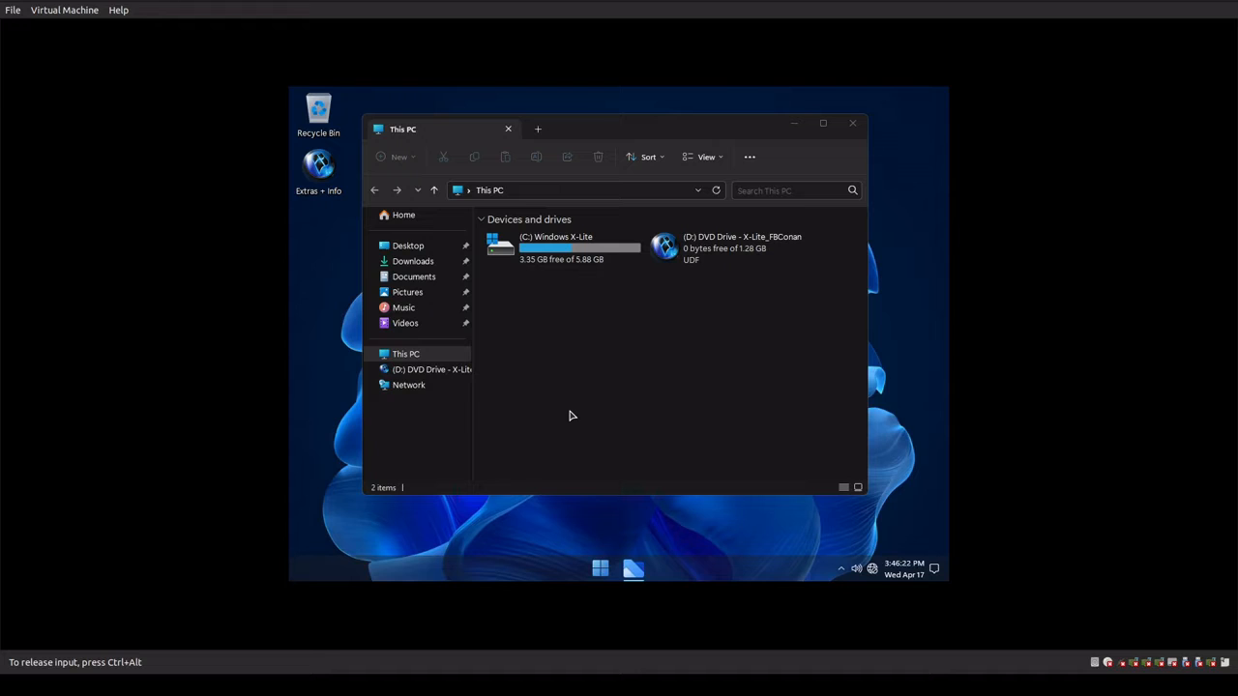
{"action": "mouse_move", "coordinate": [744, 370]}
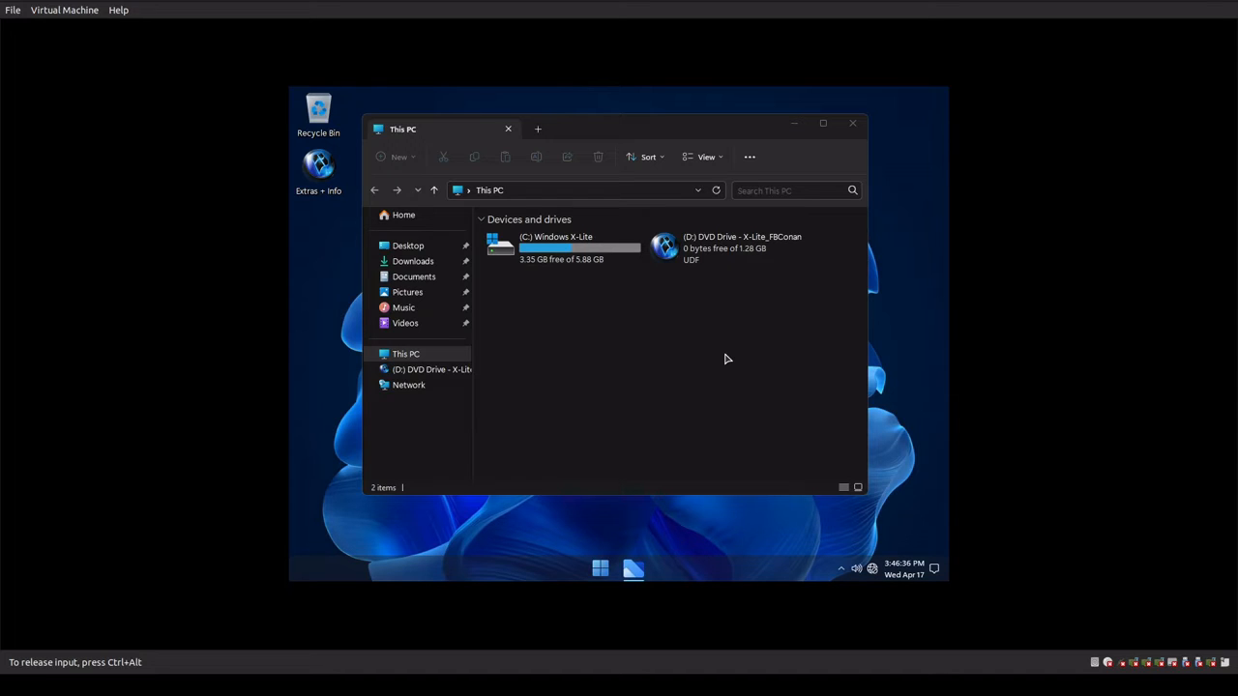
{"action": "mouse_move", "coordinate": [703, 399]}
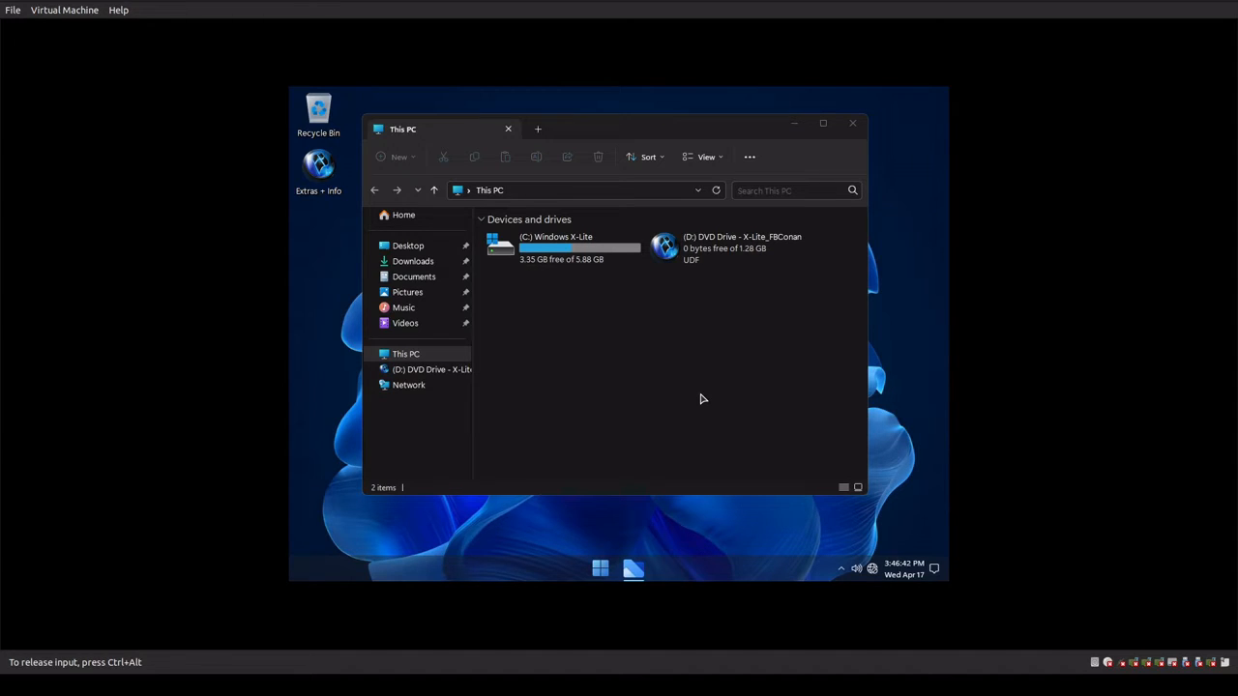
{"action": "mouse_move", "coordinate": [610, 455]}
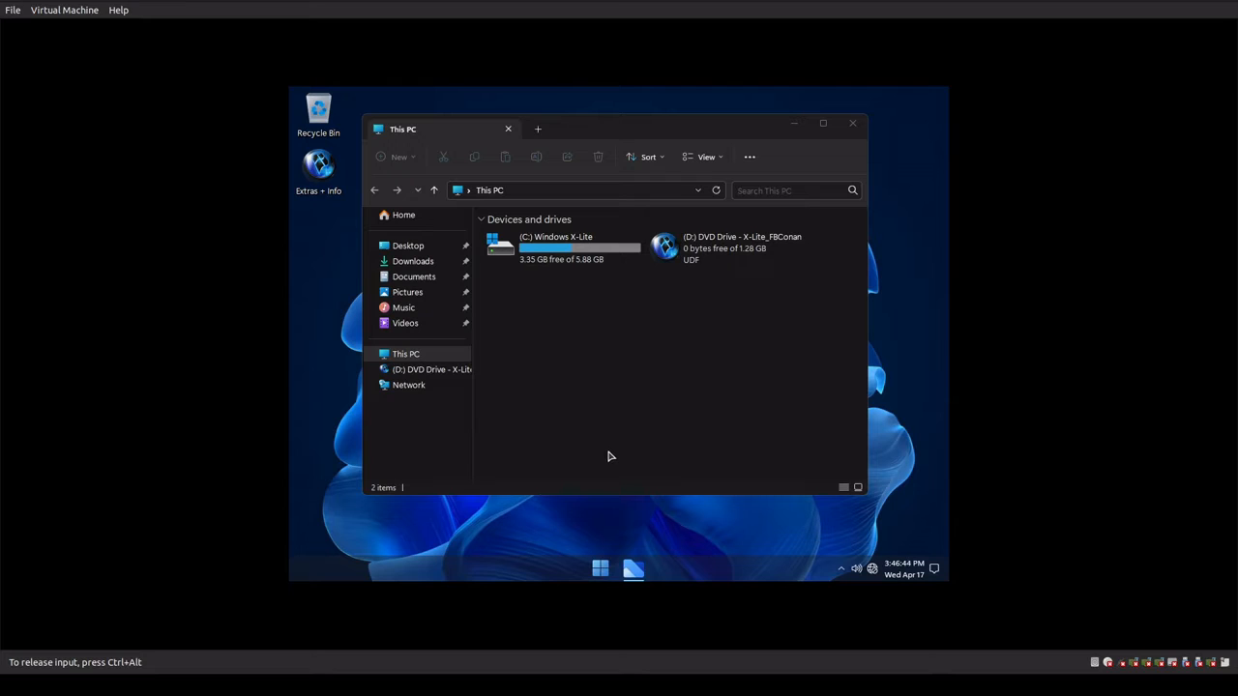
{"action": "mouse_move", "coordinate": [581, 412]}
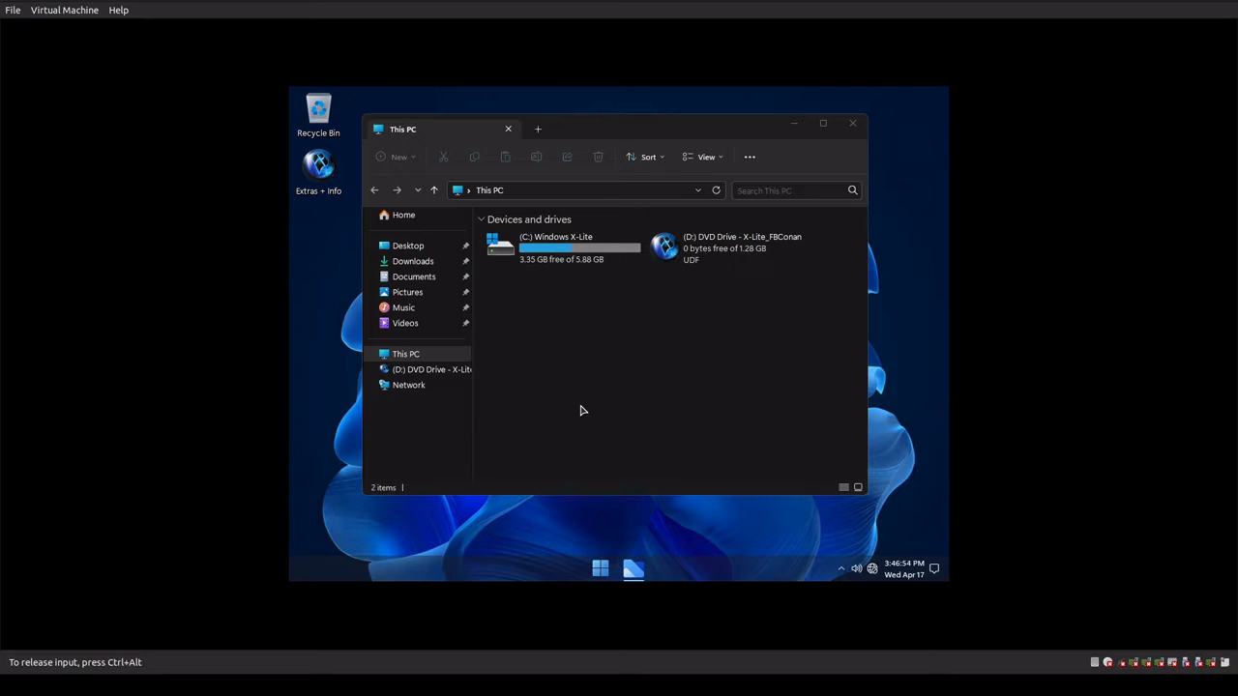
{"action": "mouse_move", "coordinate": [554, 332]}
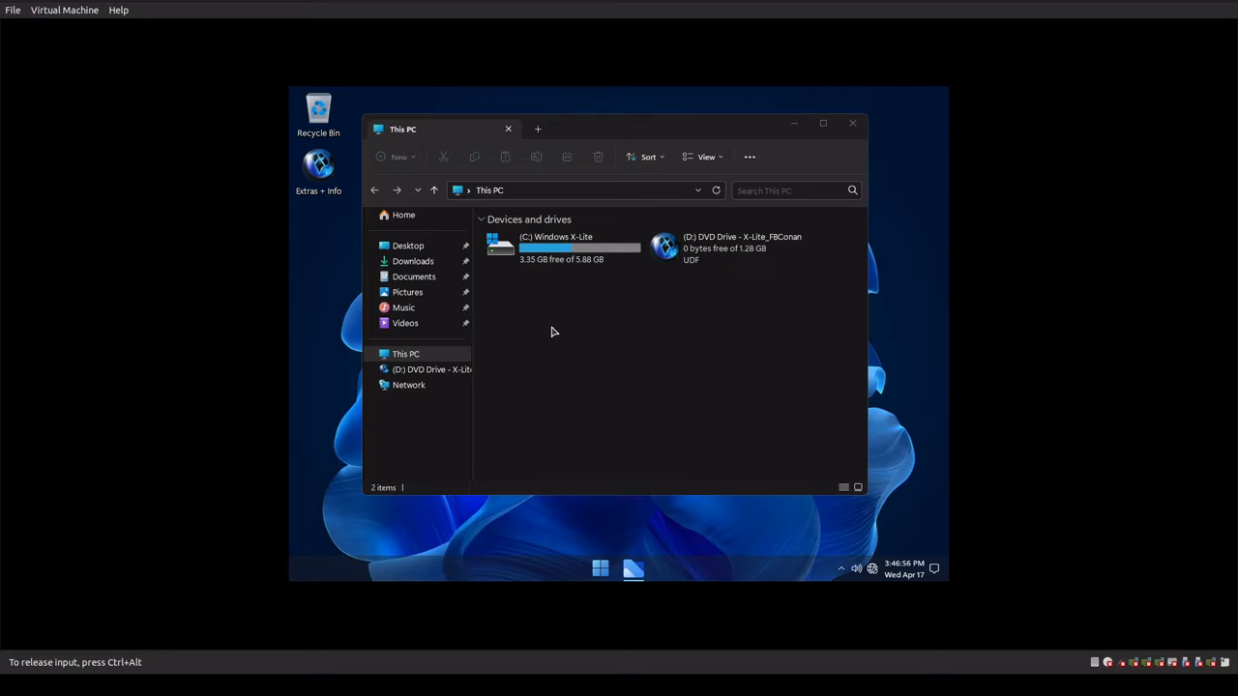
{"action": "mouse_move", "coordinate": [548, 329]}
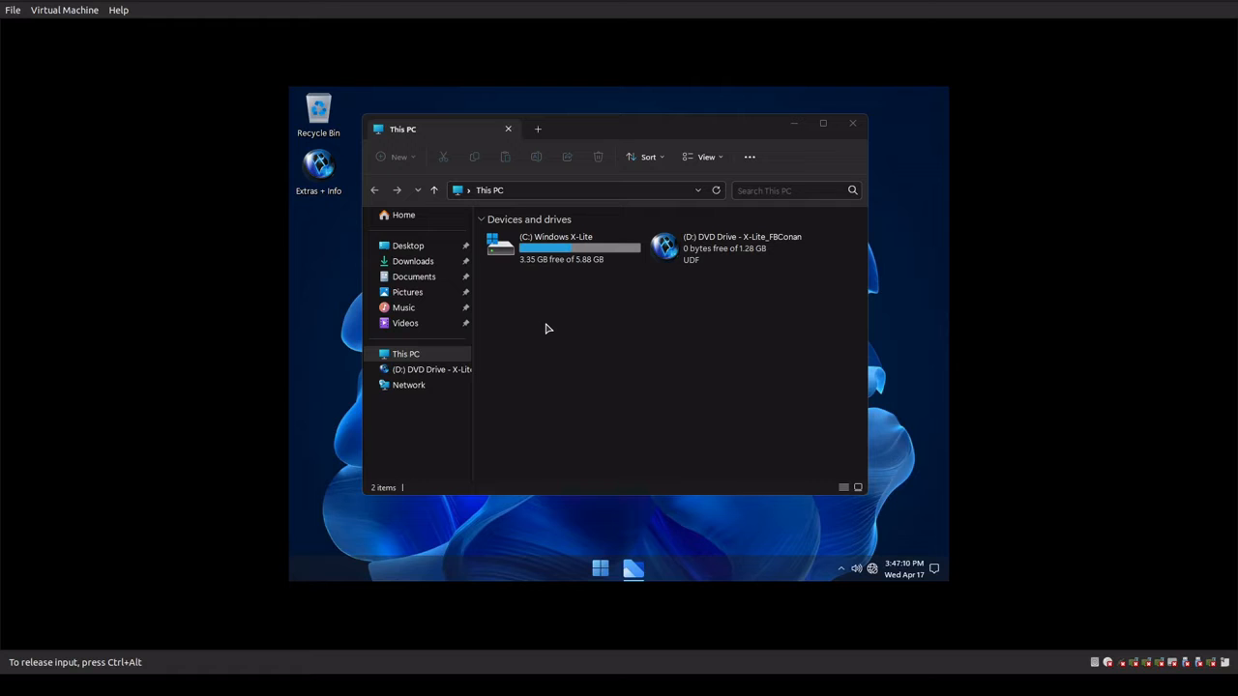
{"action": "mouse_move", "coordinate": [720, 397]}
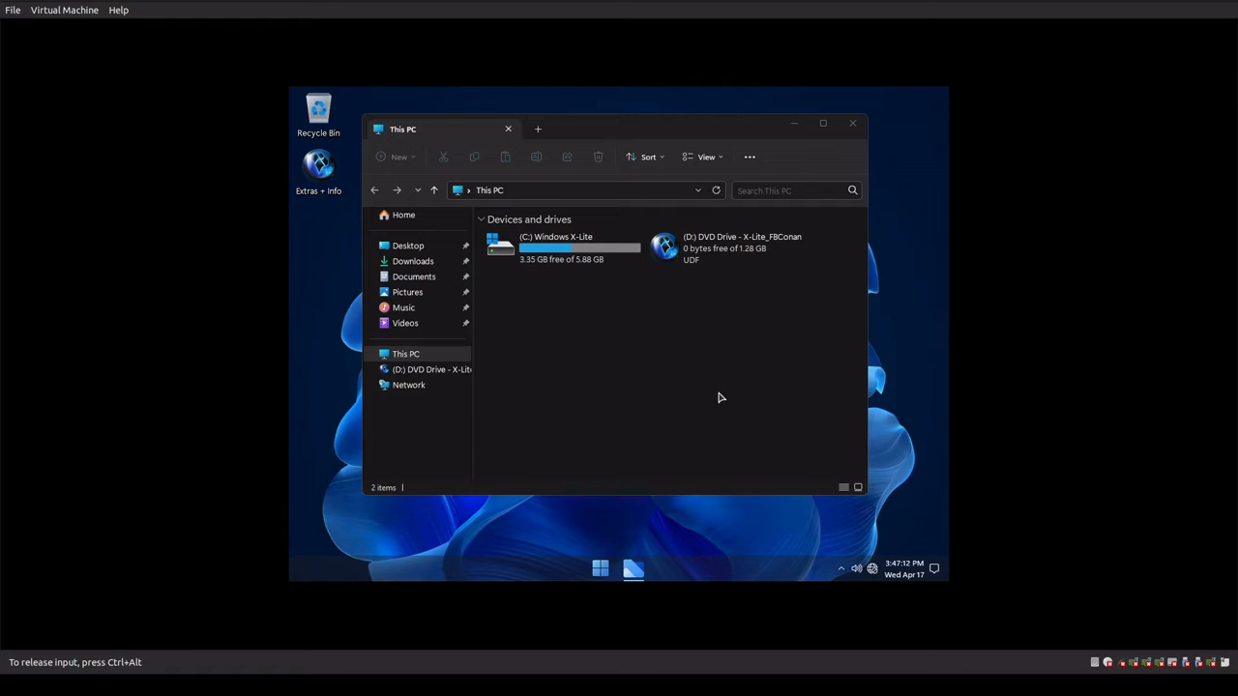
{"action": "mouse_move", "coordinate": [619, 517]}
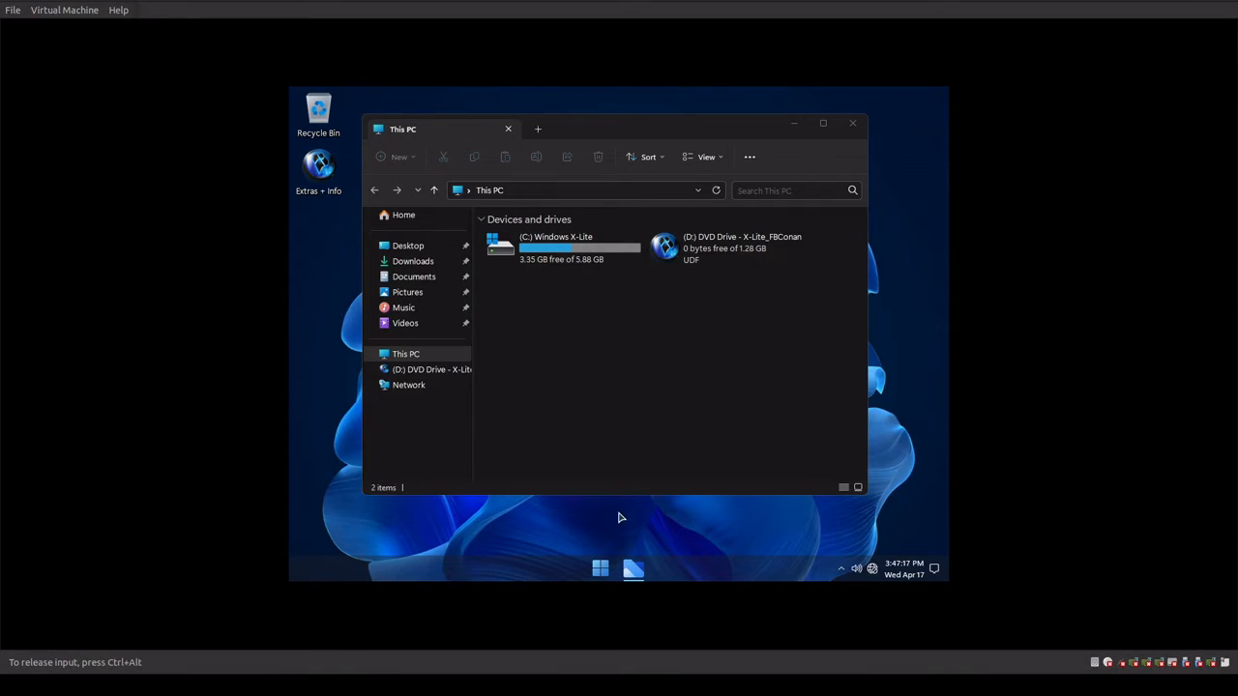
{"action": "mouse_move", "coordinate": [598, 399]}
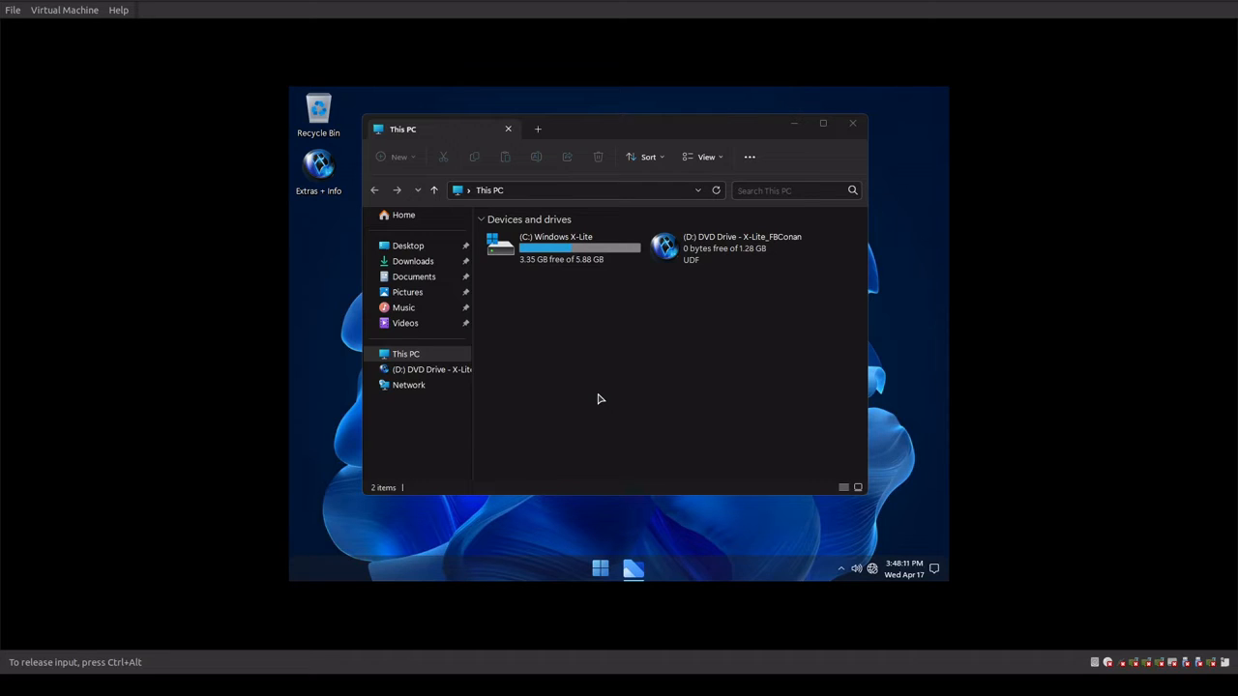
{"action": "mouse_move", "coordinate": [640, 428]}
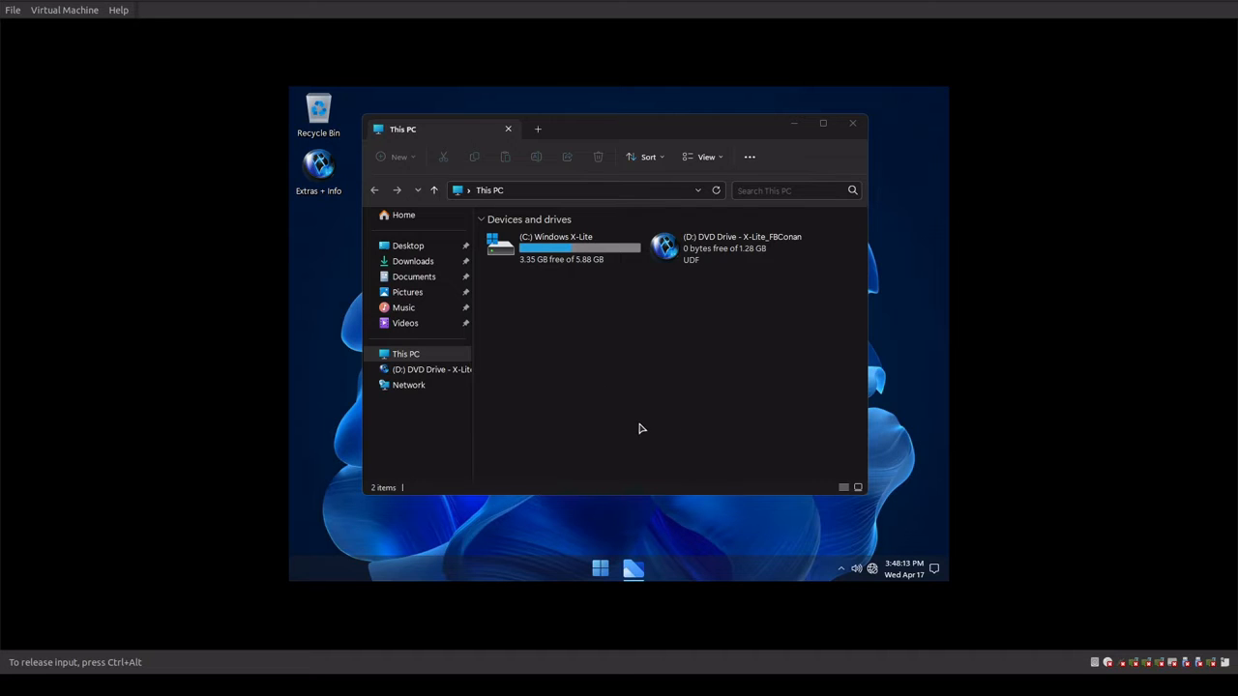
- Open Windows Defender Firewall's advanced settings from the Start menu
{"action": "left_click", "coordinate": [599, 567]}
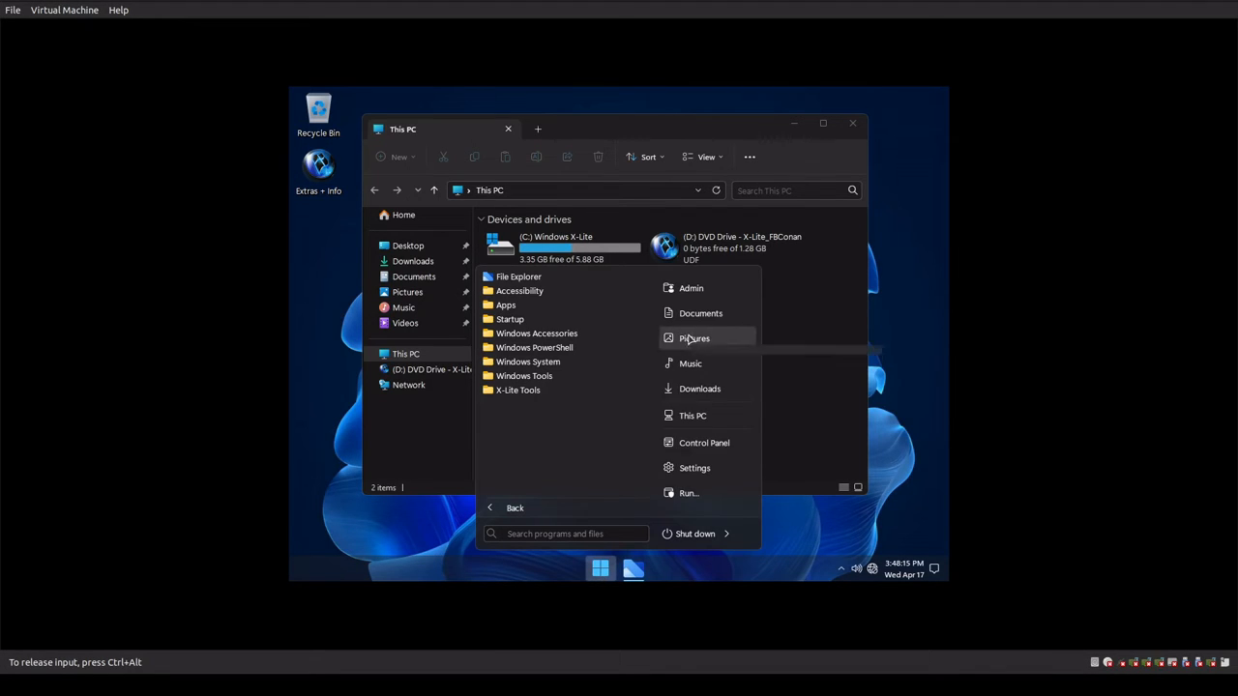
{"action": "left_click", "coordinate": [704, 442]}
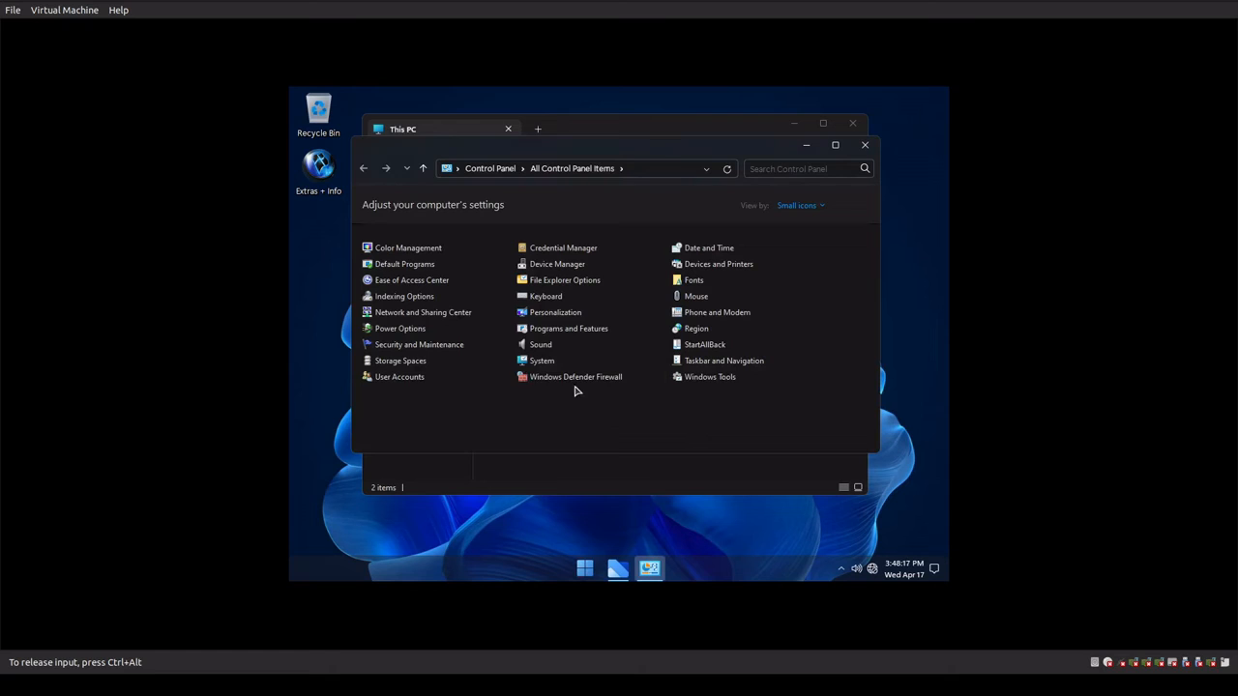
{"action": "left_click", "coordinate": [575, 376]}
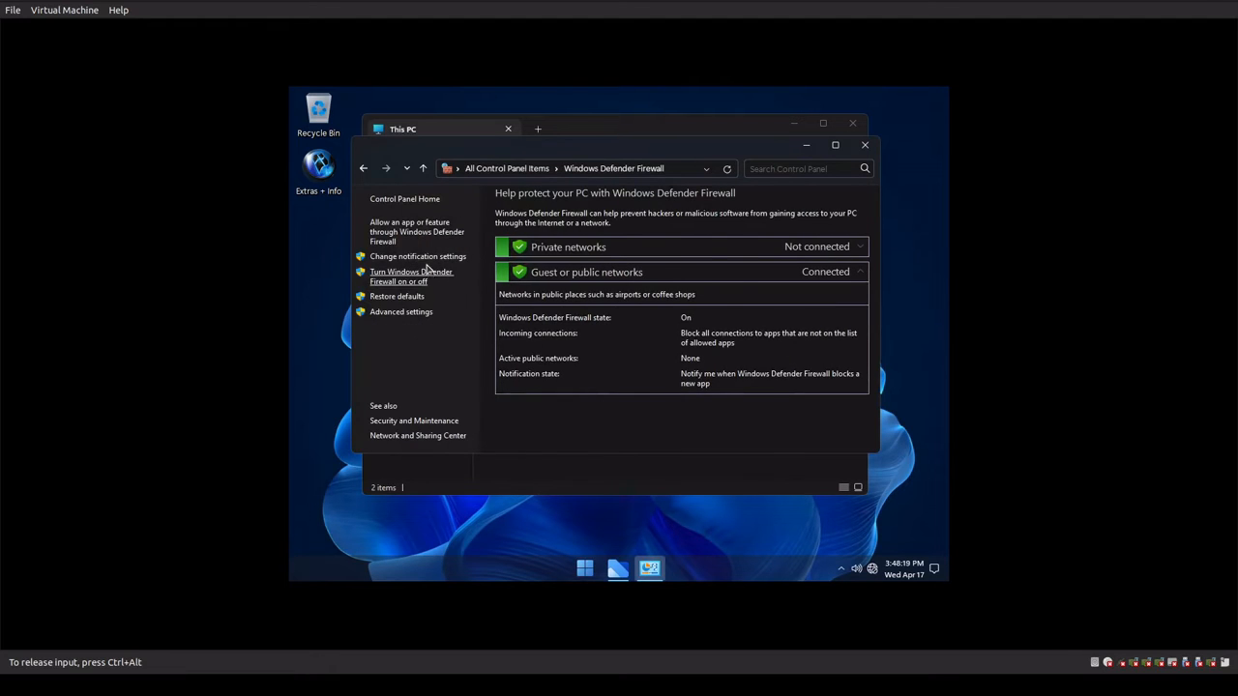
{"action": "mouse_move", "coordinate": [825, 425]}
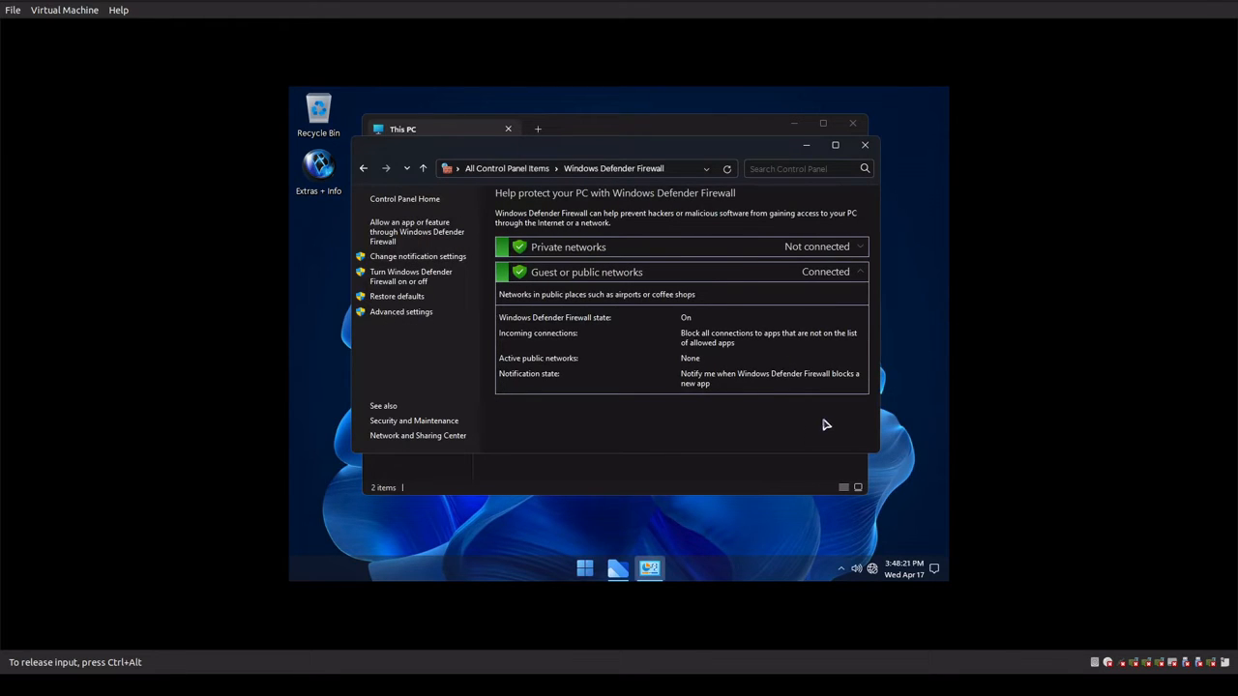
{"action": "left_click", "coordinate": [400, 311]}
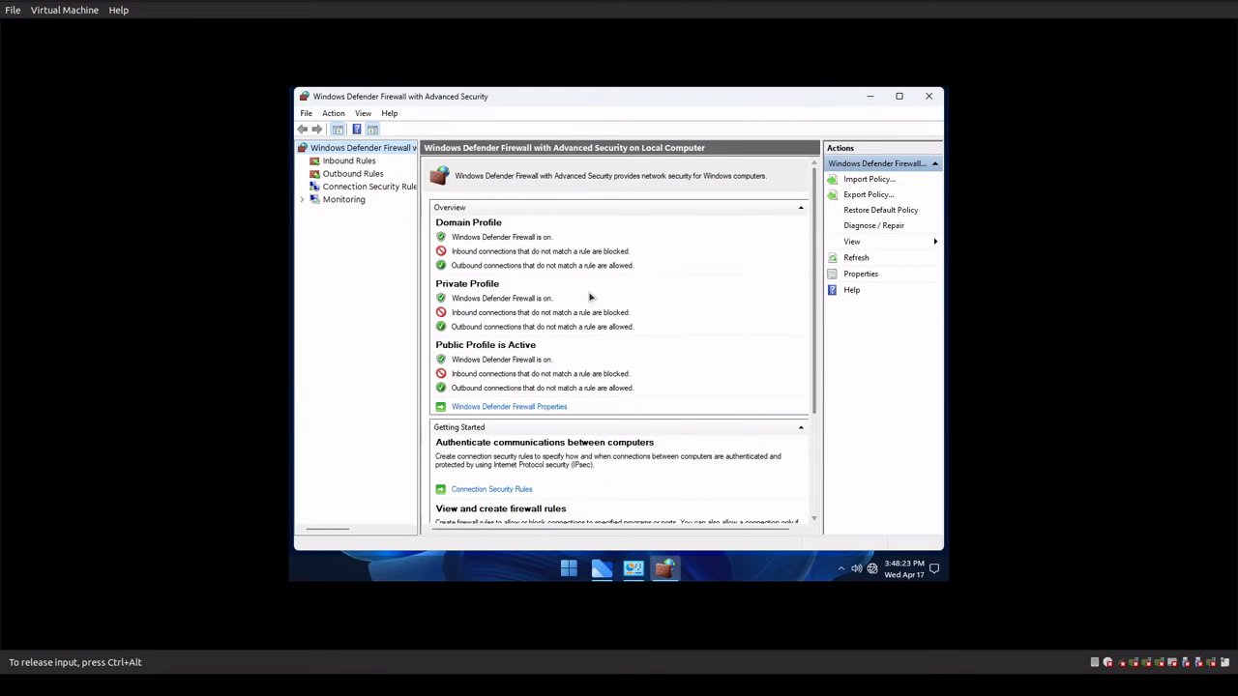
- Browse the inbound firewall rules, then close the advanced firewall window
{"action": "left_click", "coordinate": [349, 160]}
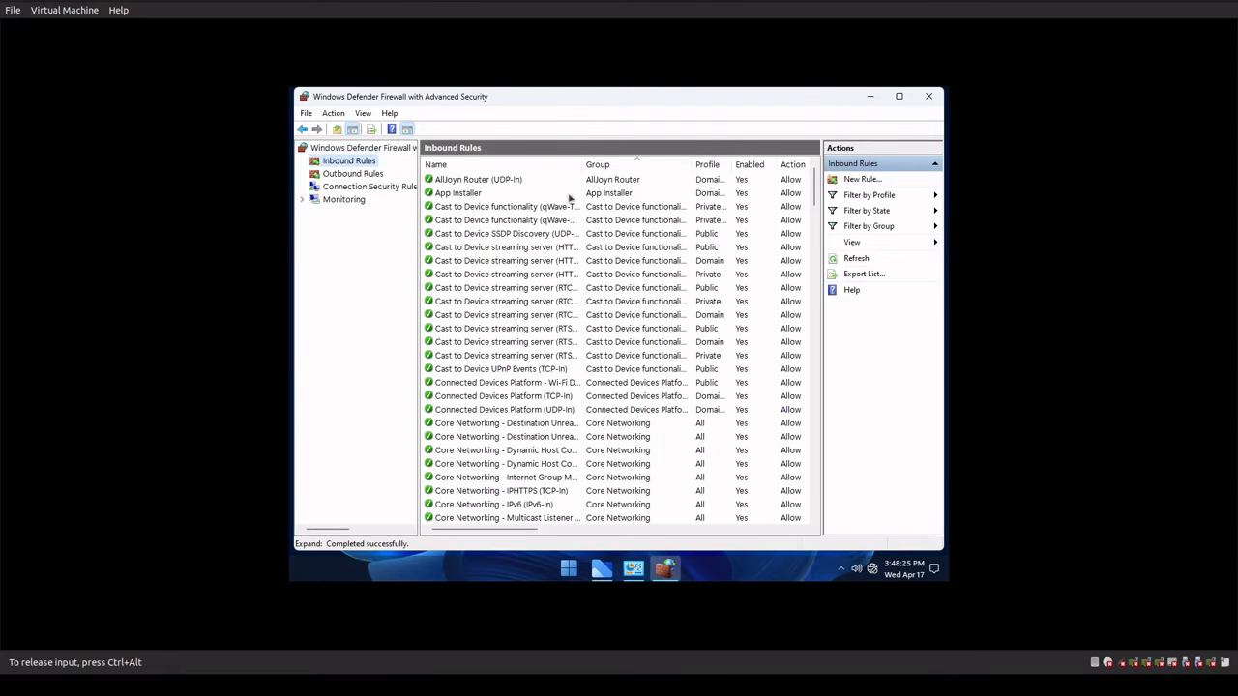
{"action": "scroll", "scroll_direction": "down", "scroll_amount": 3}
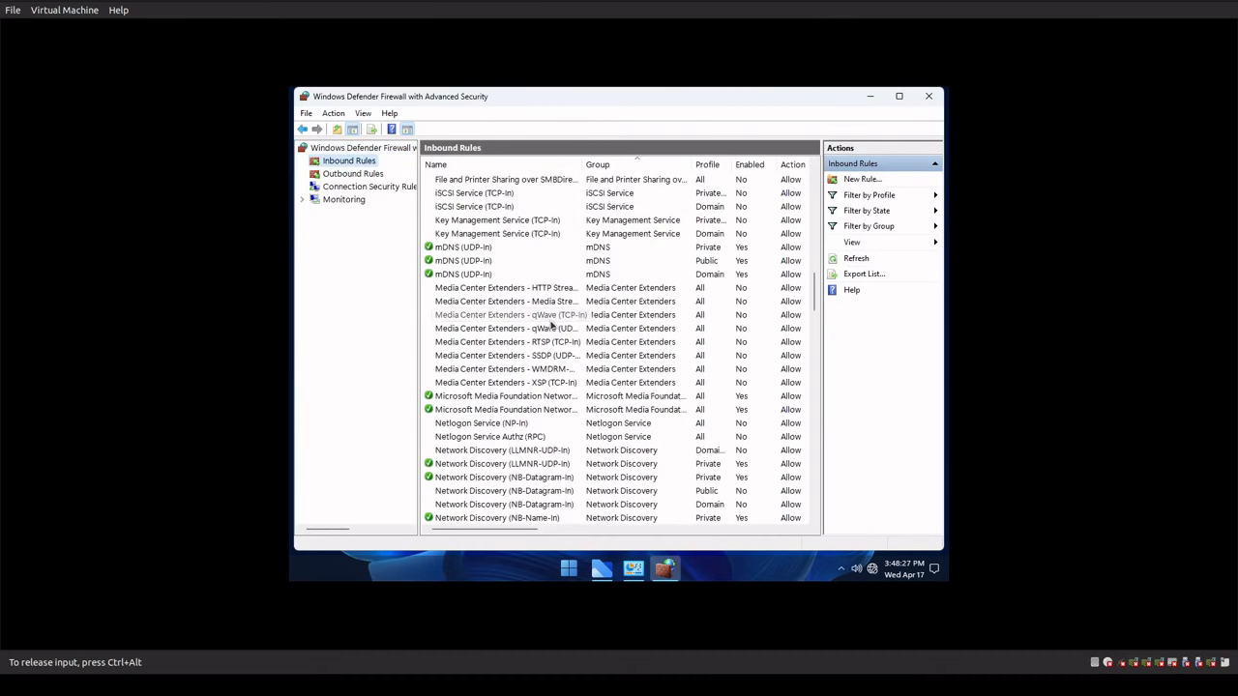
{"action": "scroll", "scroll_direction": "down", "scroll_amount": 3}
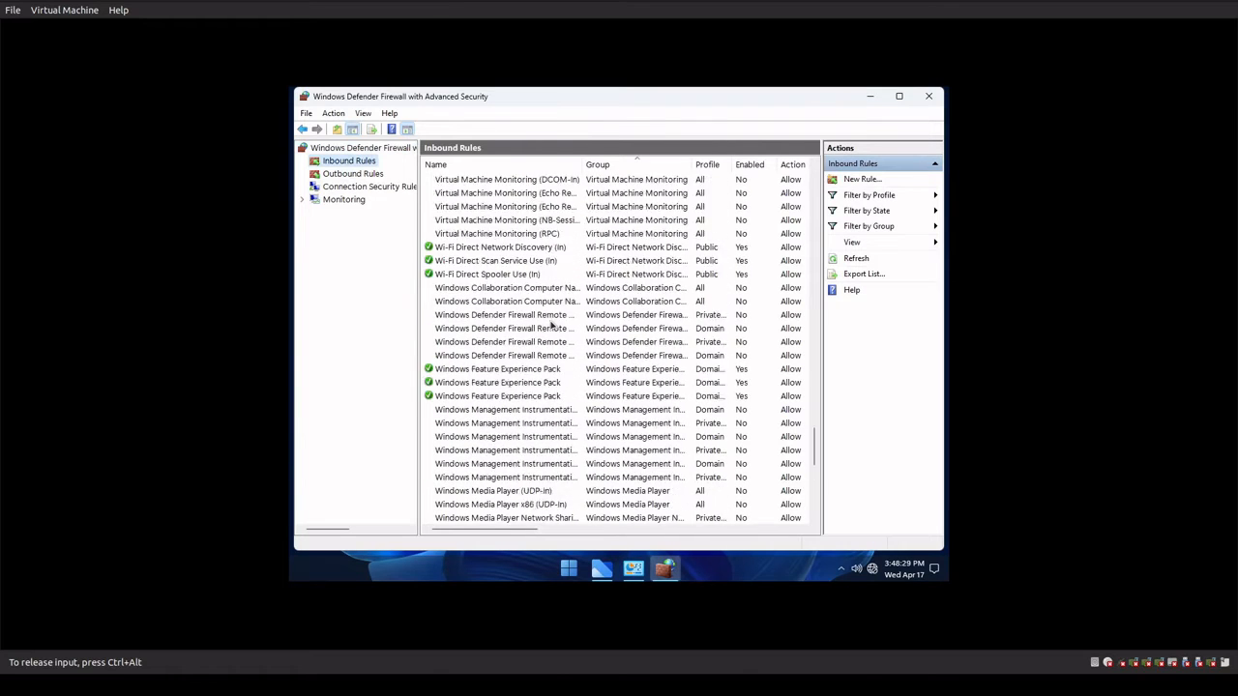
{"action": "scroll", "scroll_direction": "down", "scroll_amount": 3}
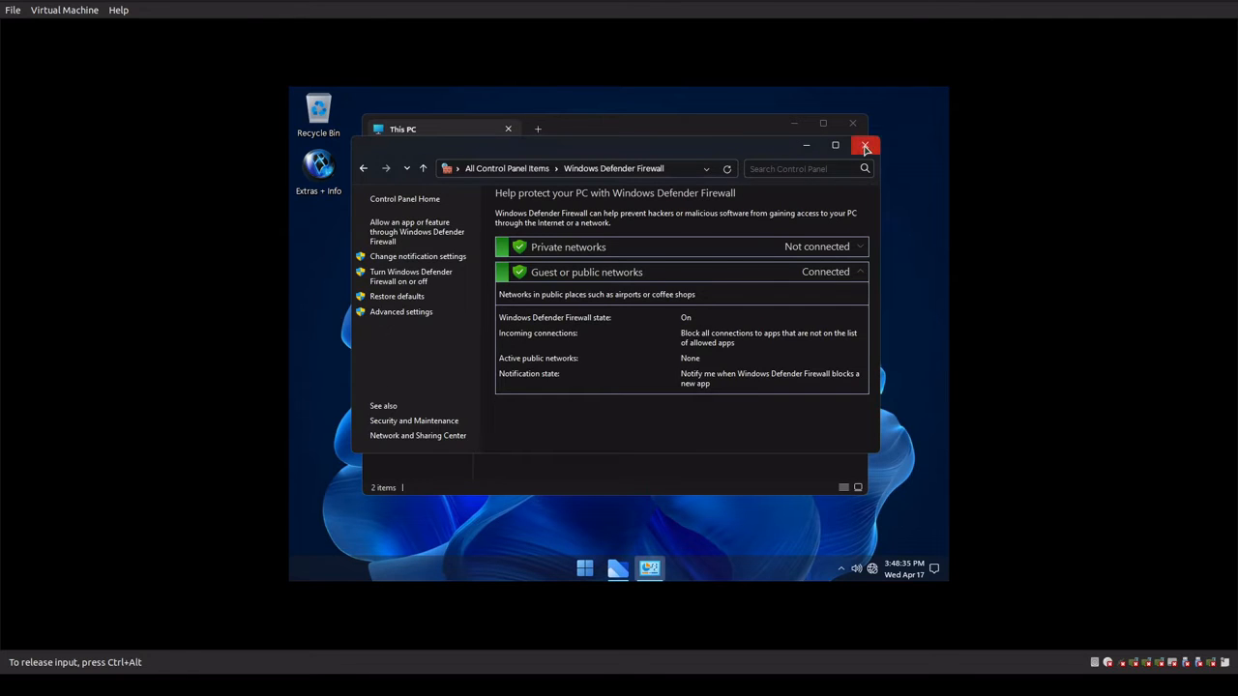
{"action": "left_click", "coordinate": [865, 146]}
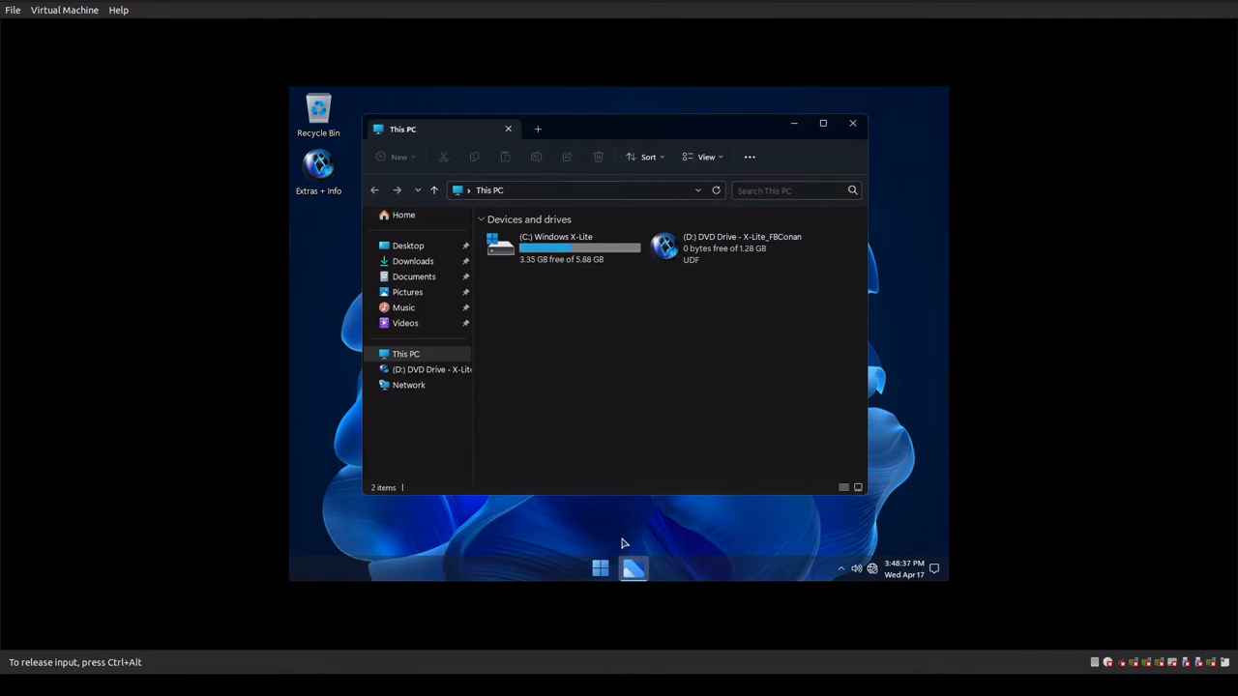
{"action": "mouse_move", "coordinate": [600, 569]}
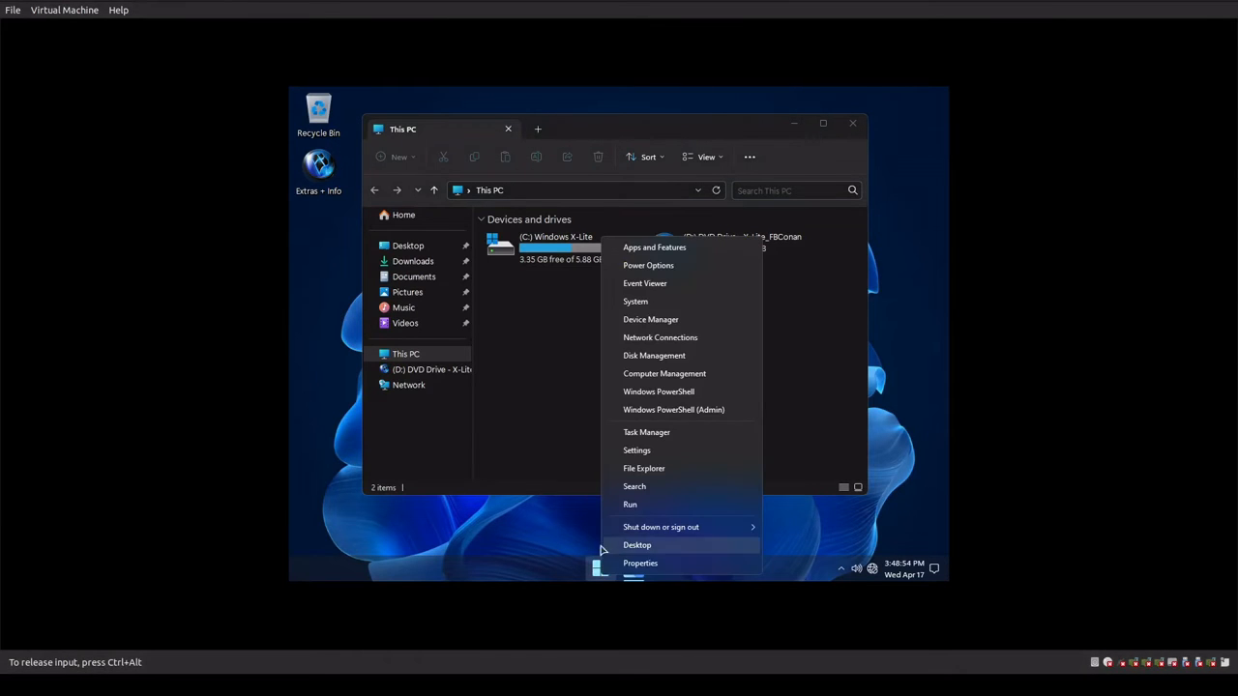
- Open Control Panel from the Start menu, showing All Control Panel Items
{"action": "left_click", "coordinate": [600, 567]}
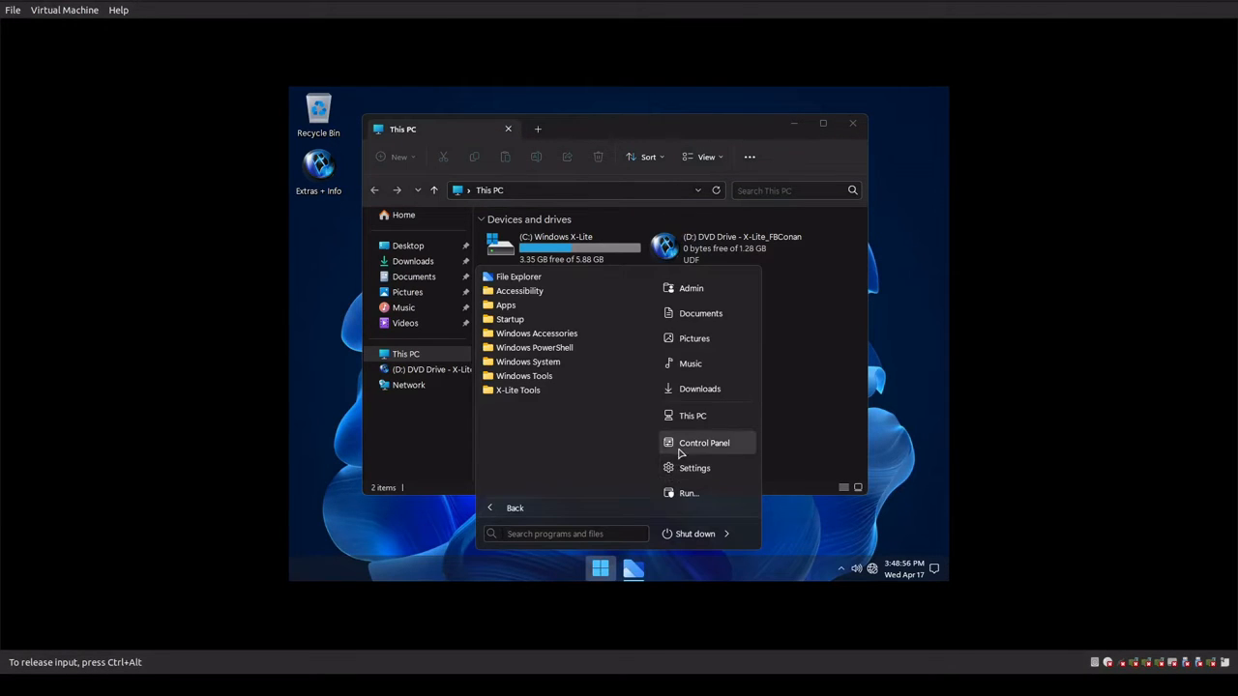
{"action": "left_click", "coordinate": [704, 443]}
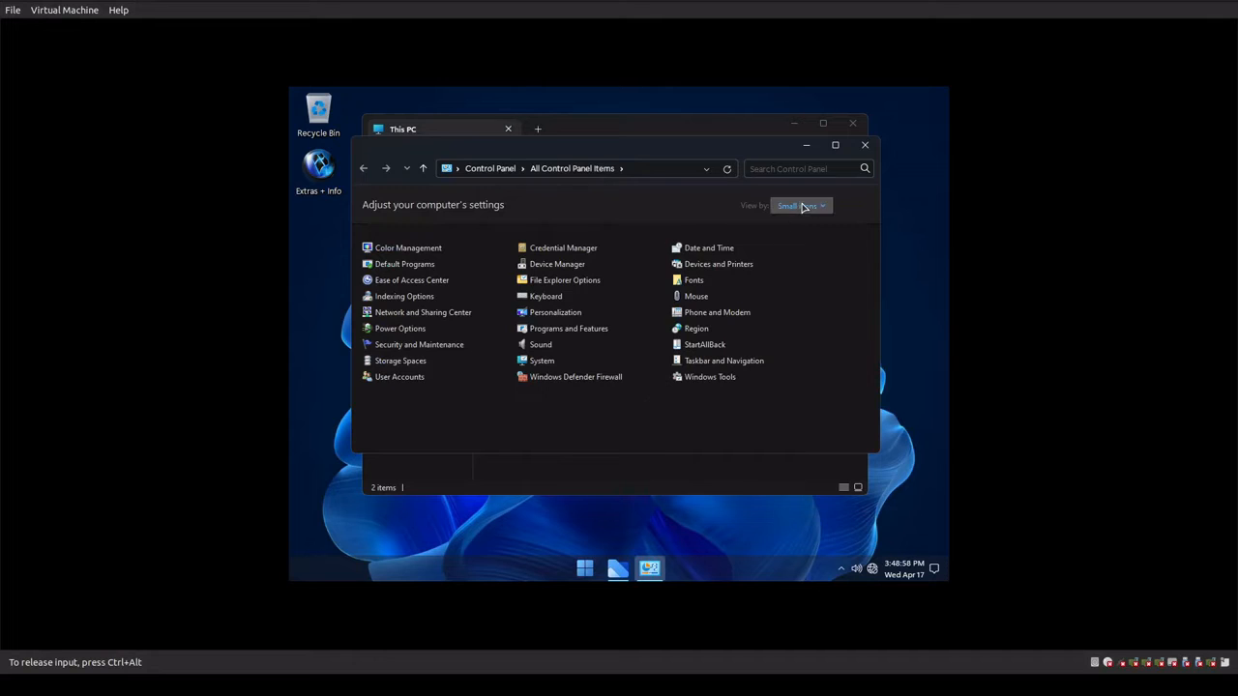
- View installed programs by category and try Windows features, dismissing the missing-file error
{"action": "left_click", "coordinate": [800, 205]}
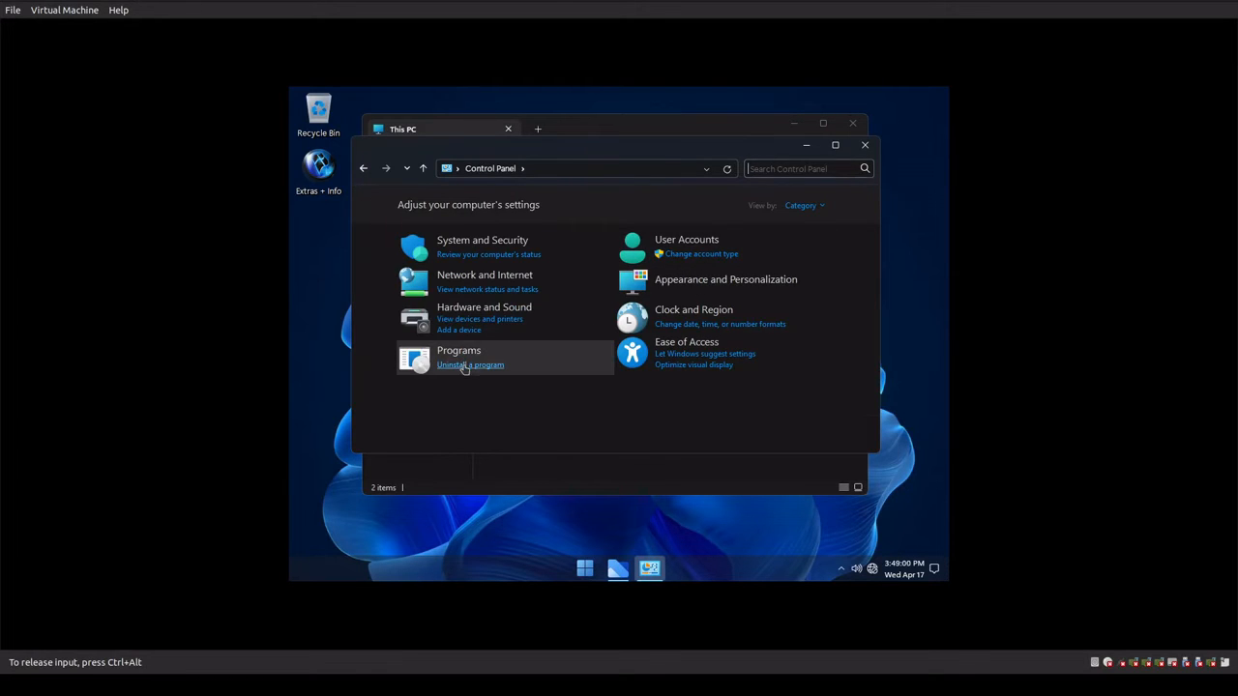
{"action": "left_click", "coordinate": [470, 365]}
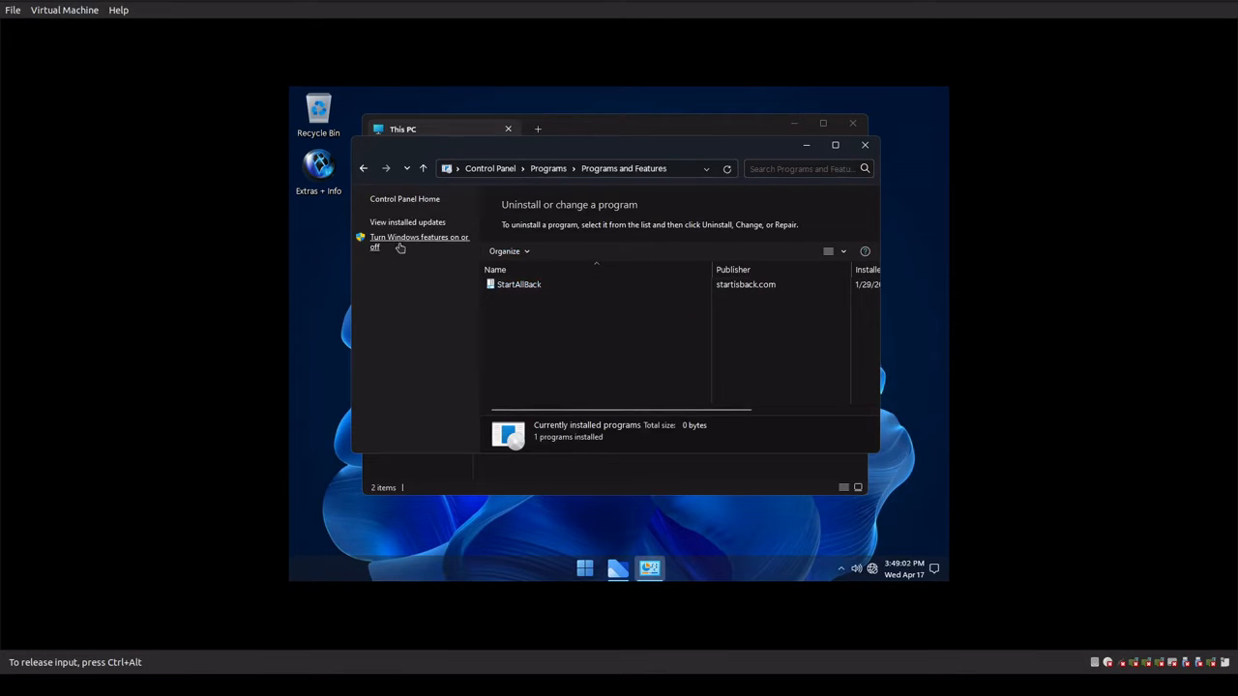
{"action": "left_click", "coordinate": [418, 242]}
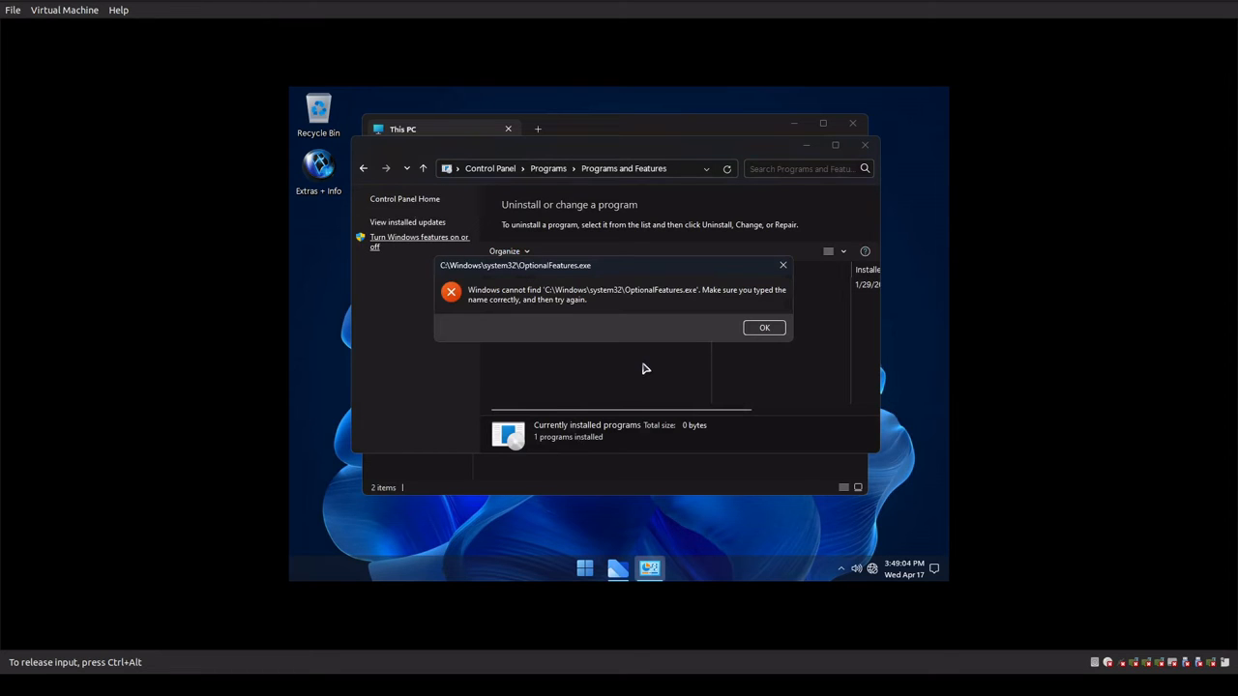
{"action": "mouse_move", "coordinate": [626, 344]}
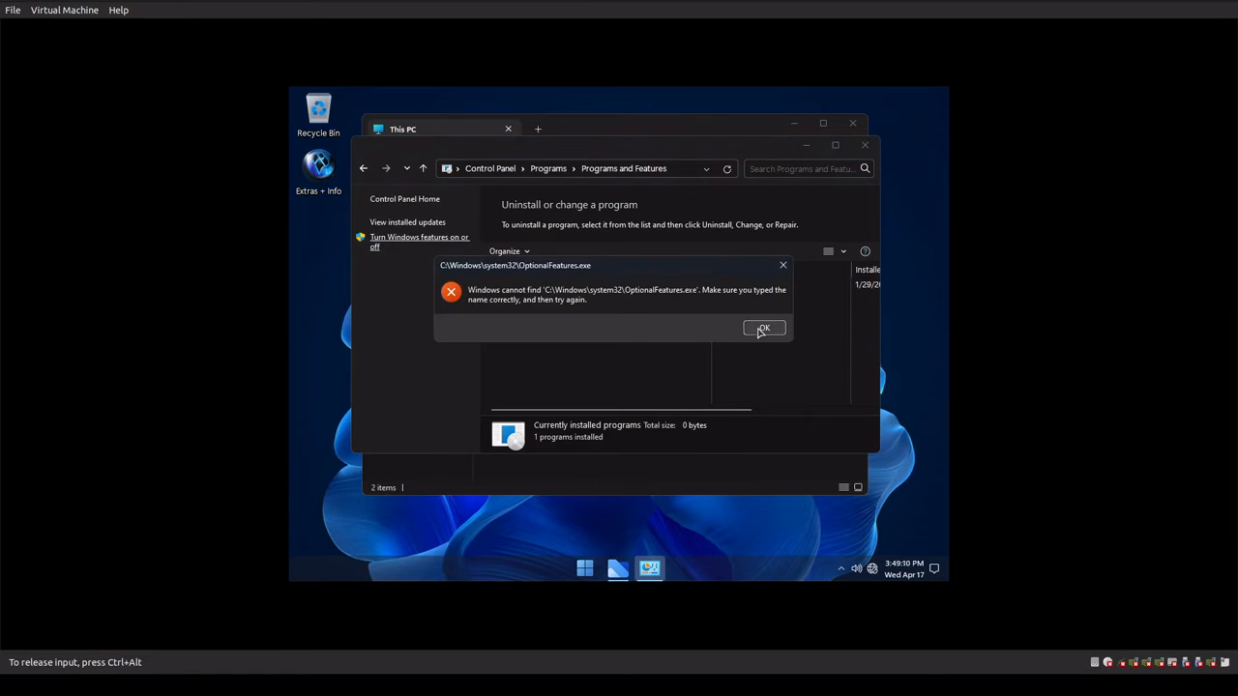
{"action": "left_click", "coordinate": [762, 327]}
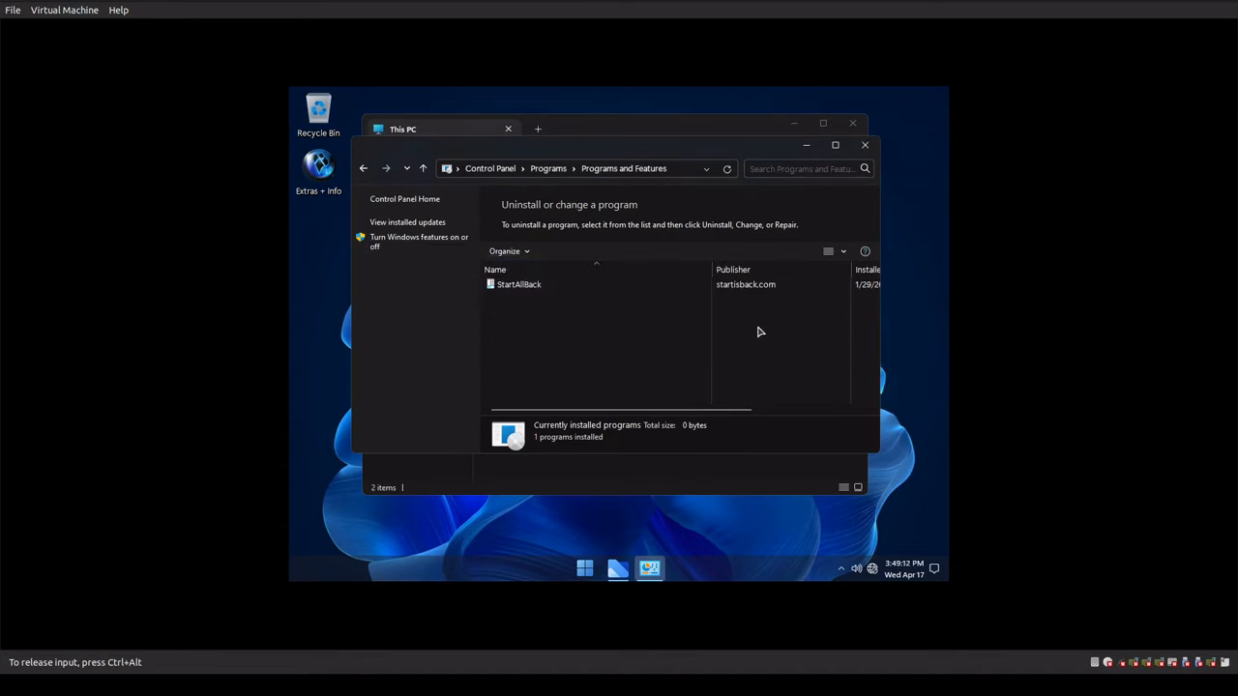
{"action": "mouse_move", "coordinate": [657, 353]}
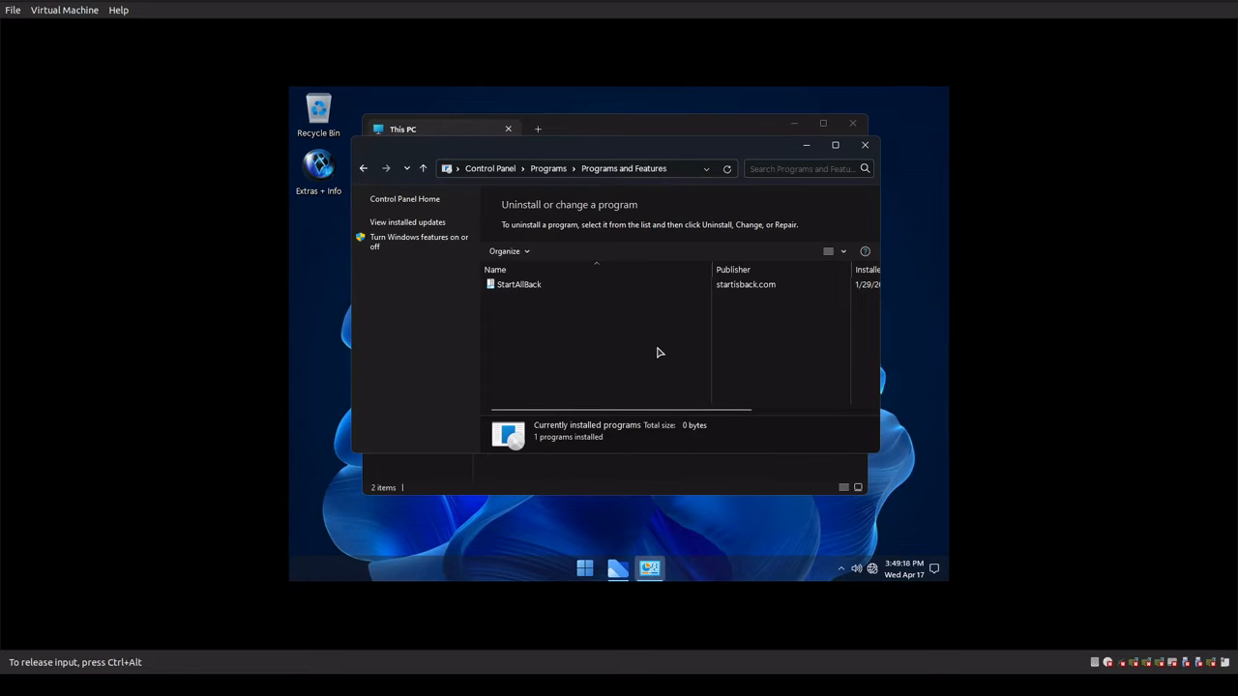
{"action": "mouse_move", "coordinate": [562, 351]}
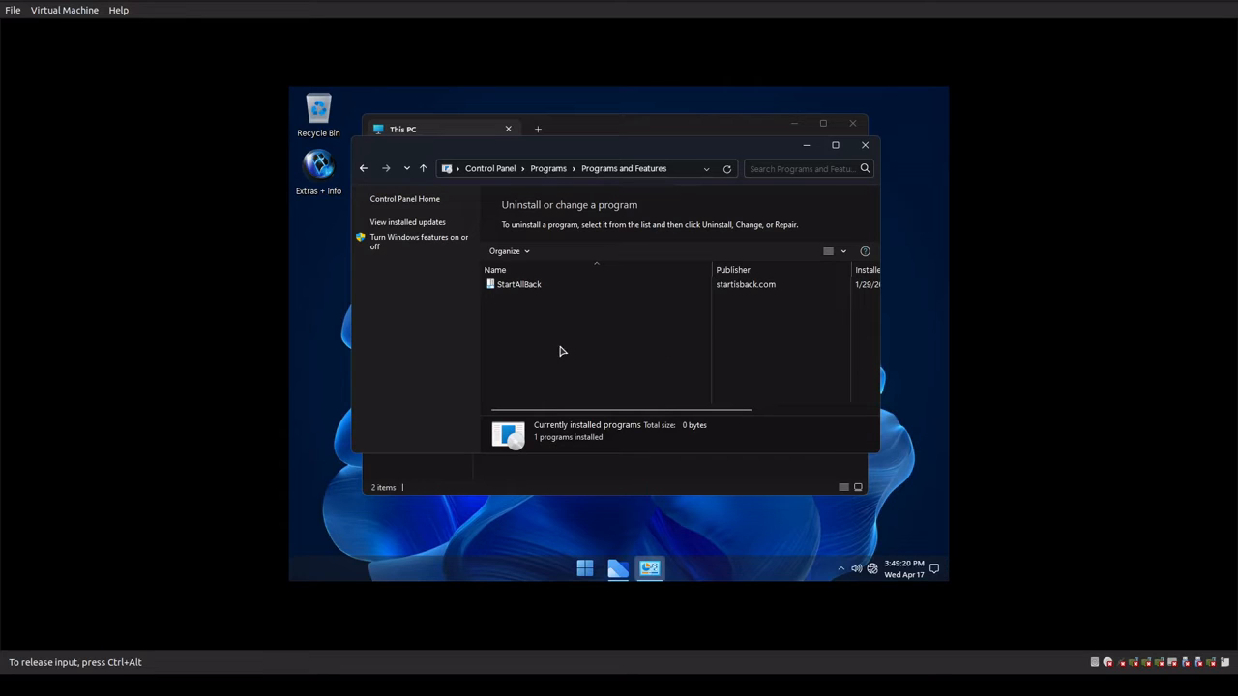
- Retry opening Windows optional features and dismiss the repeated missing-file error
{"action": "left_click", "coordinate": [418, 241]}
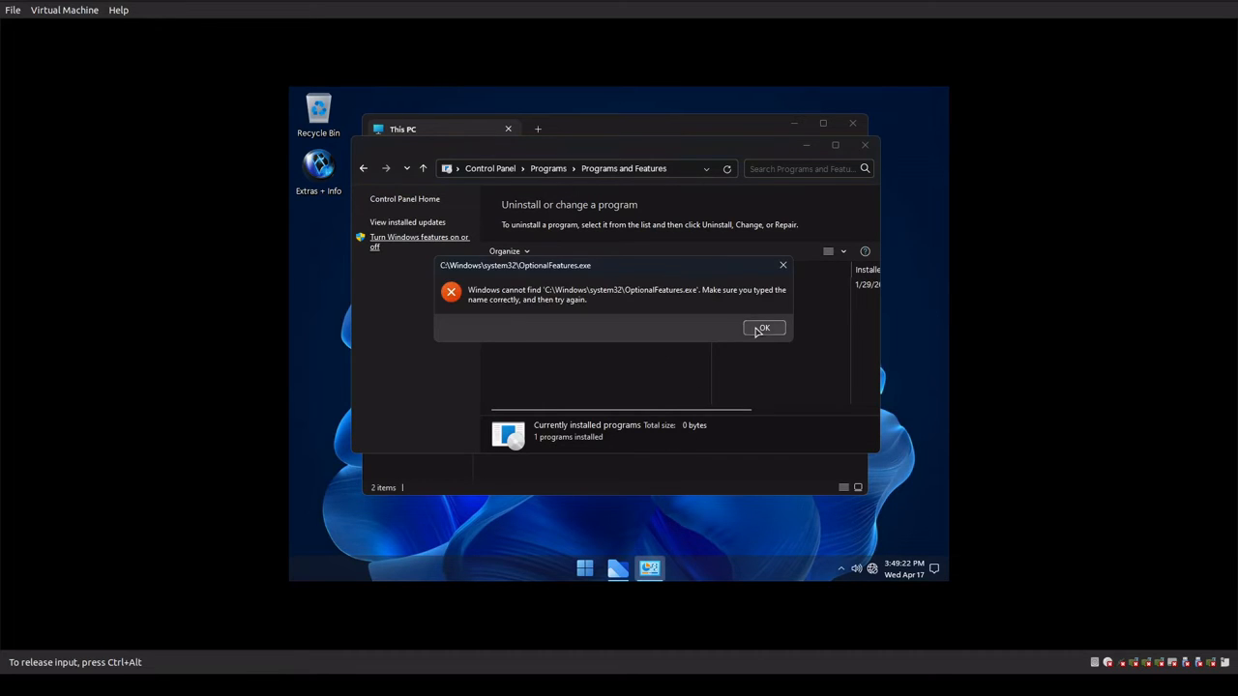
{"action": "left_click", "coordinate": [763, 328]}
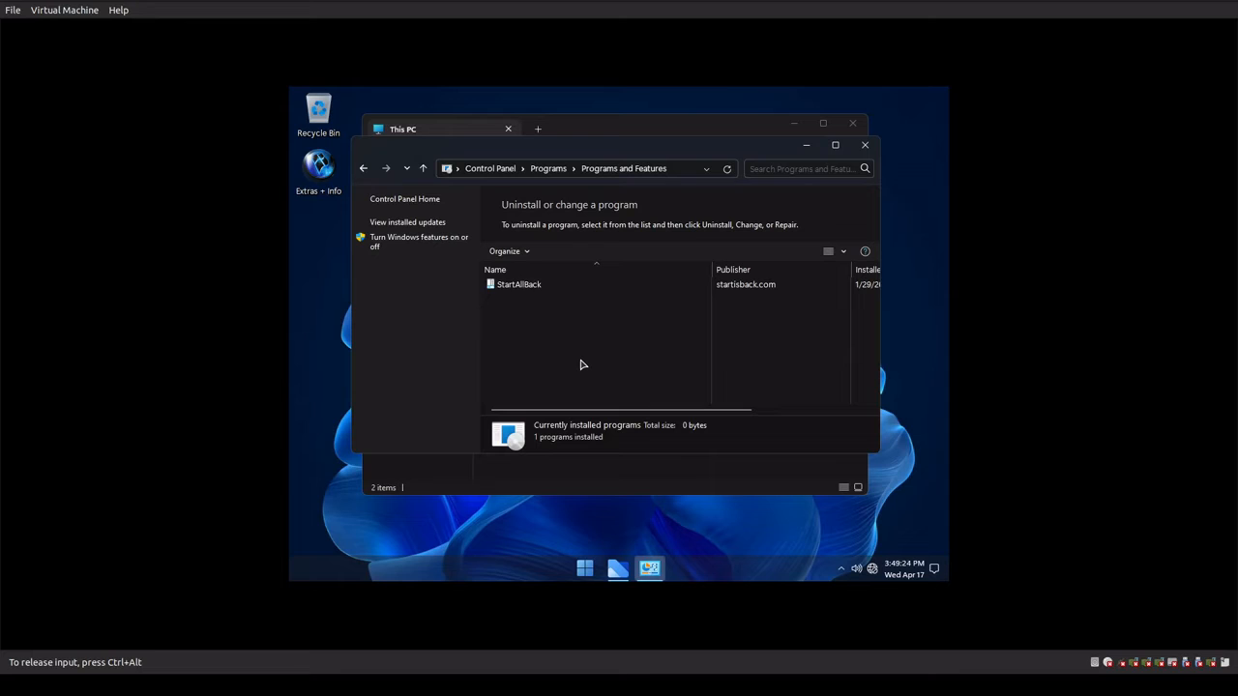
{"action": "mouse_move", "coordinate": [406, 242]}
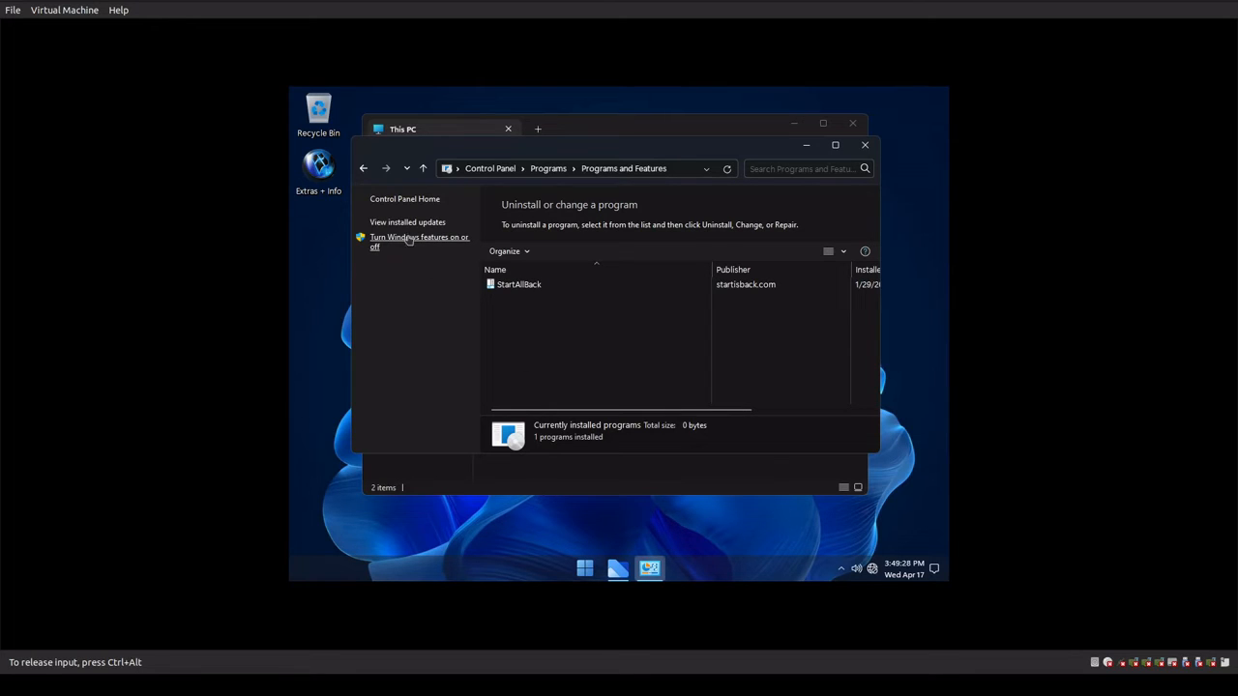
{"action": "mouse_move", "coordinate": [619, 402]}
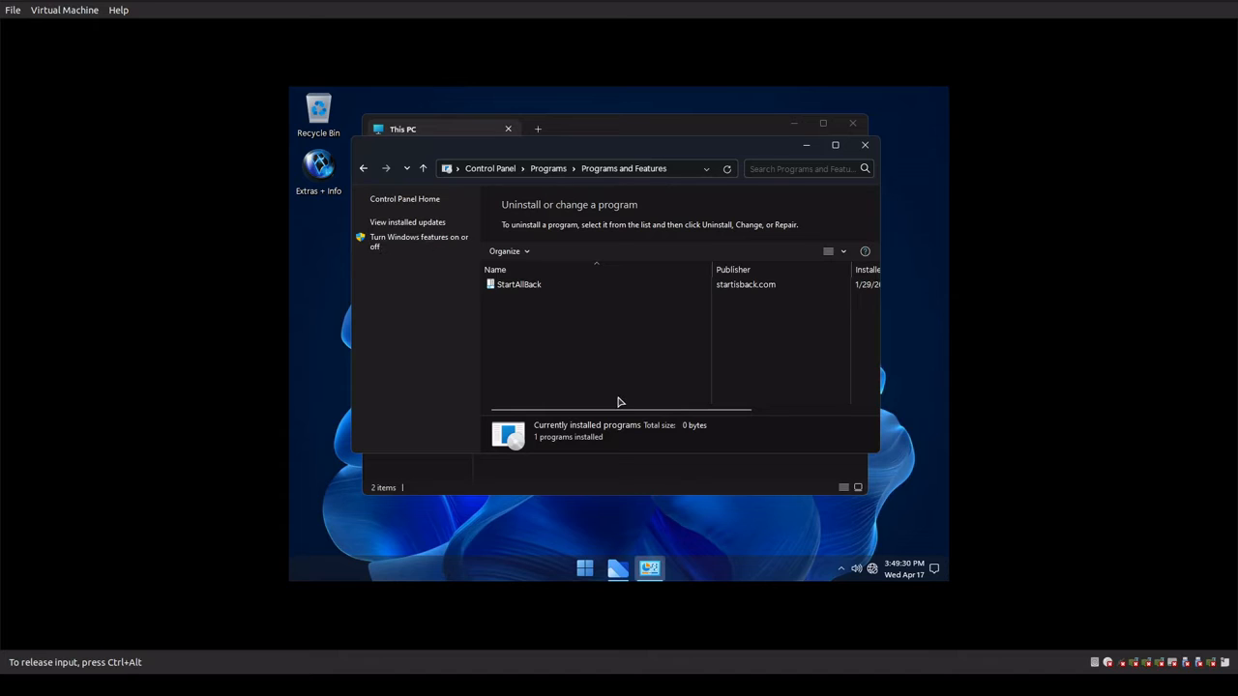
{"action": "mouse_move", "coordinate": [639, 380]}
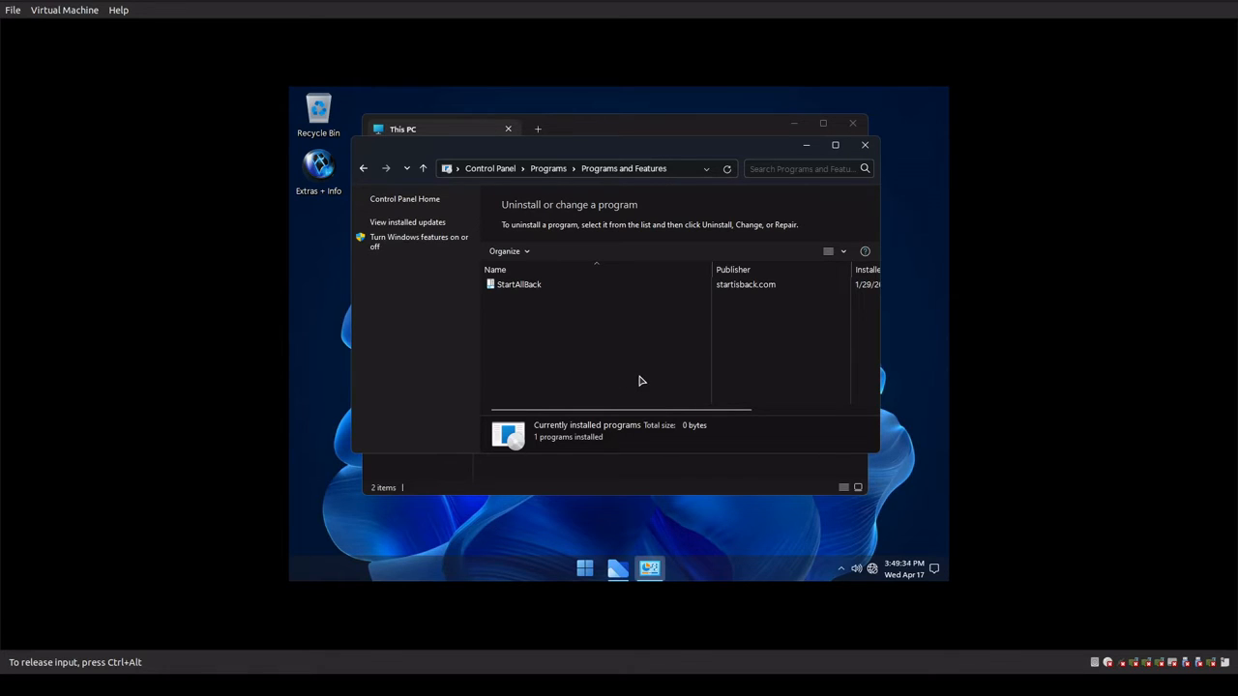
{"action": "left_click", "coordinate": [407, 221]}
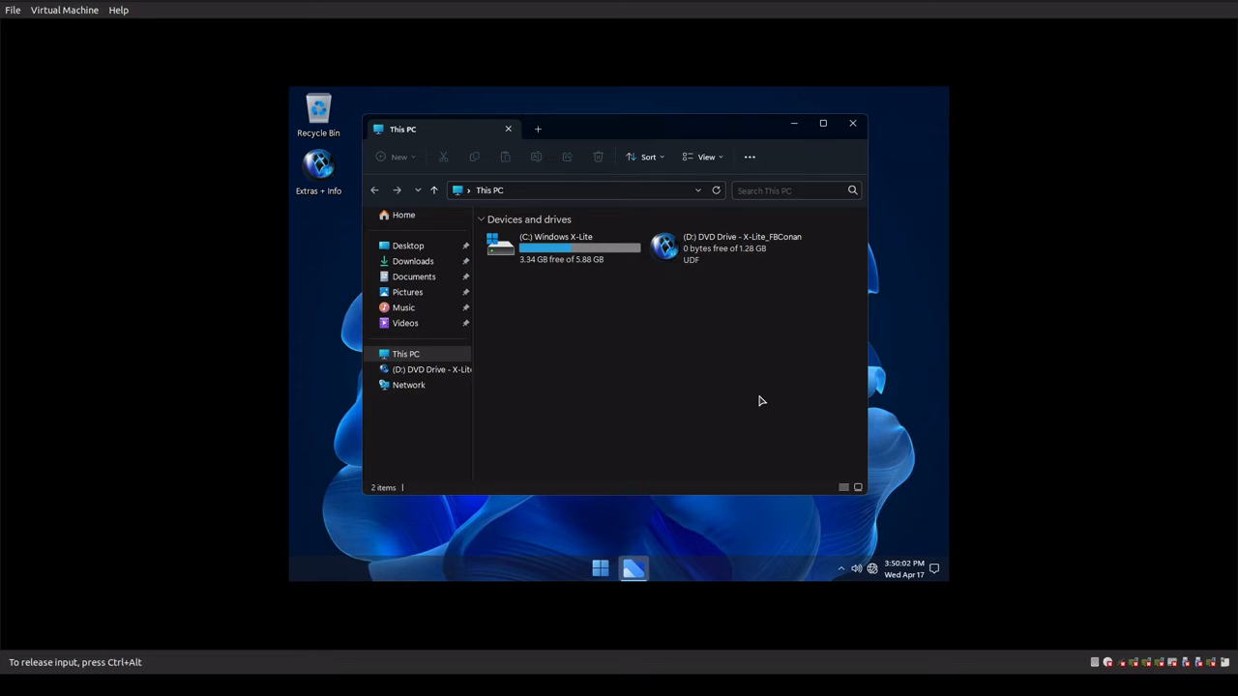
{"action": "mouse_move", "coordinate": [877, 547]}
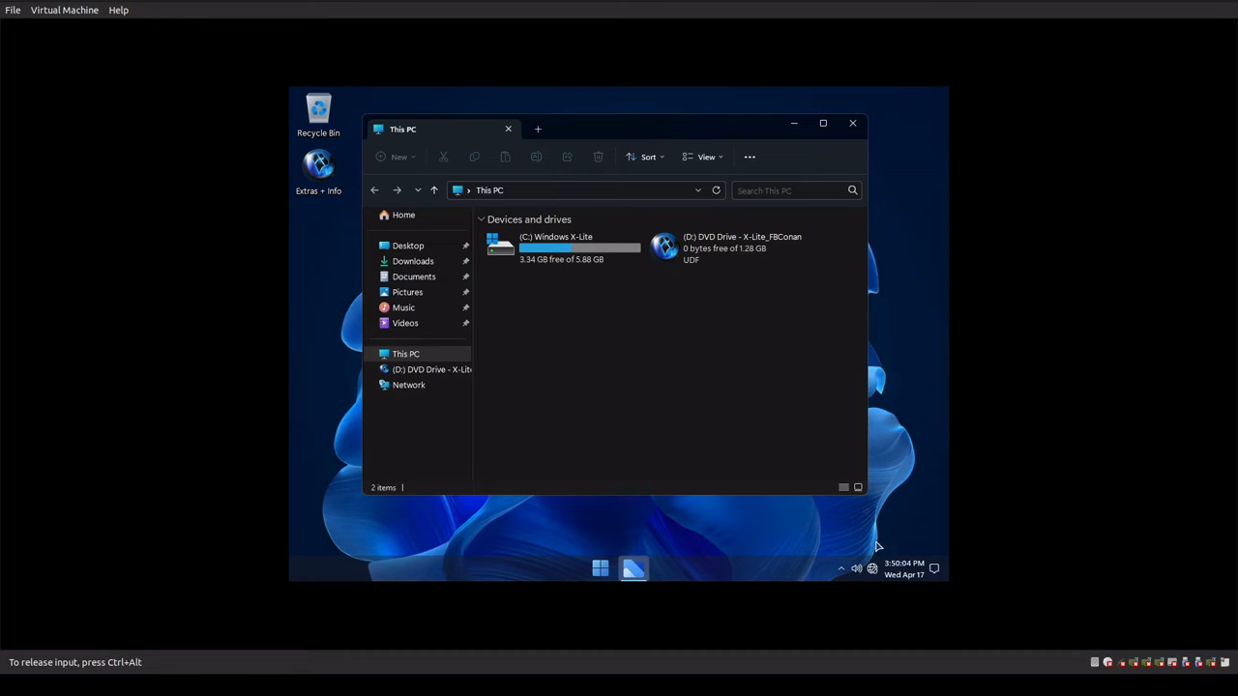
{"action": "mouse_move", "coordinate": [559, 392]}
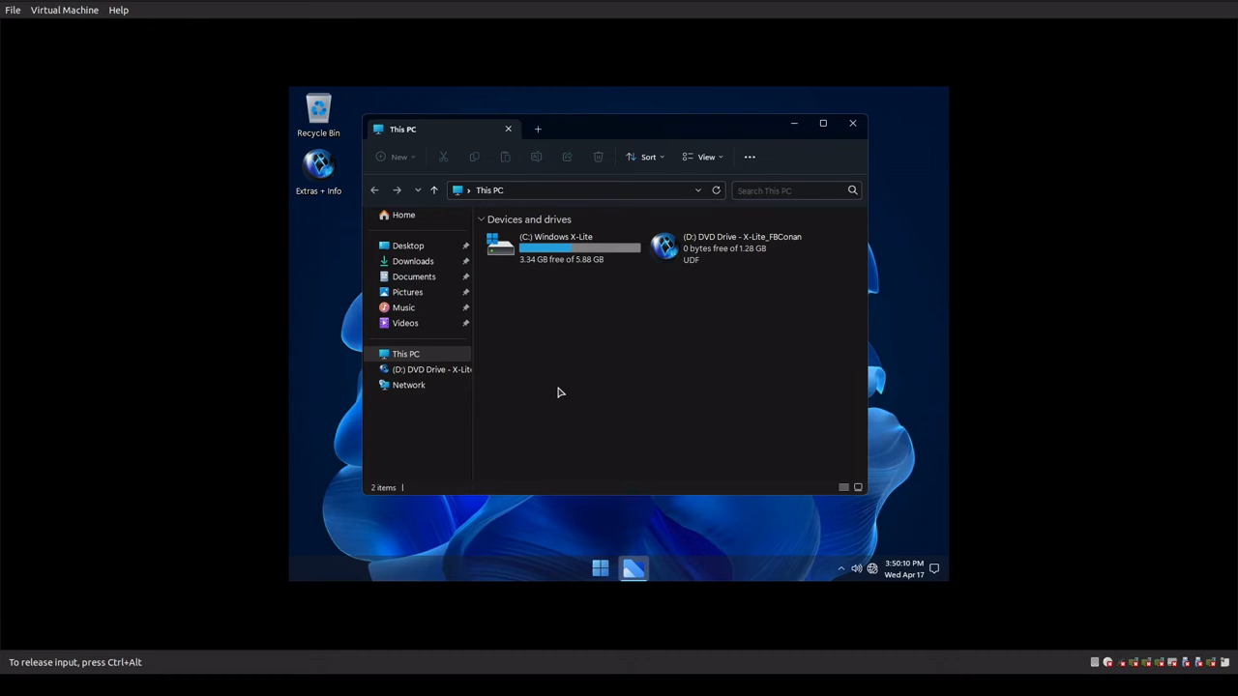
{"action": "mouse_move", "coordinate": [527, 348]}
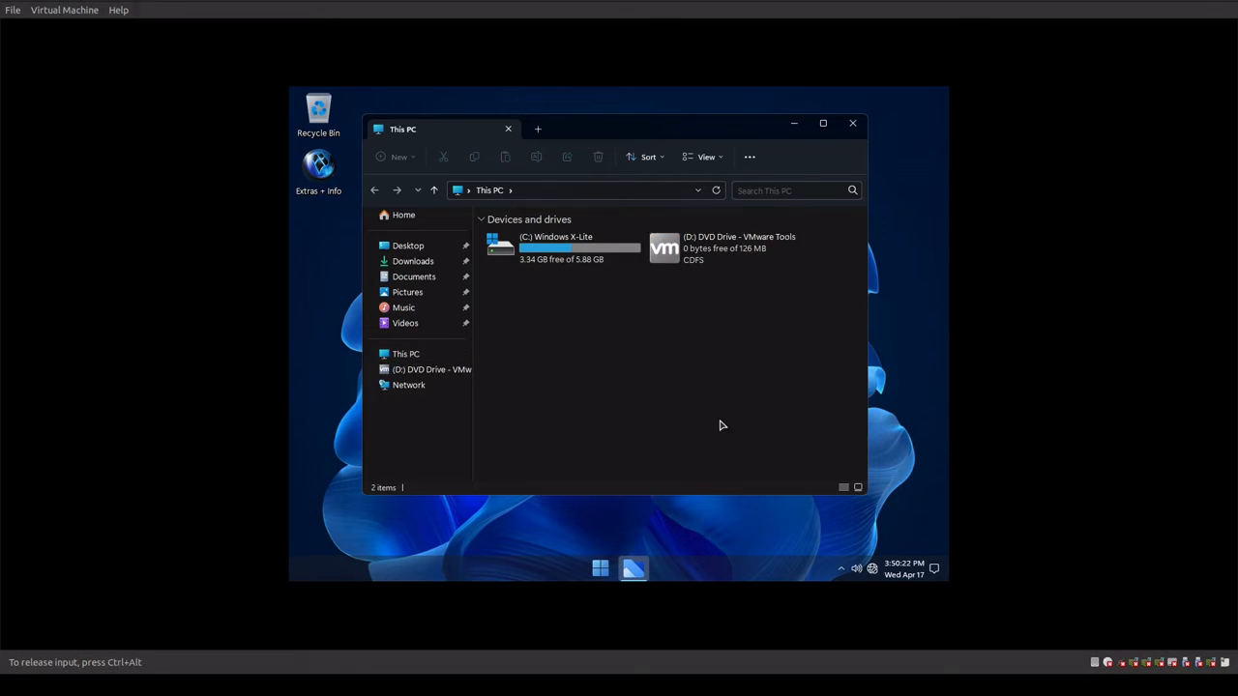
- Run the VMware Tools installer from the disc with the Complete setup type
{"action": "left_click", "coordinate": [726, 248]}
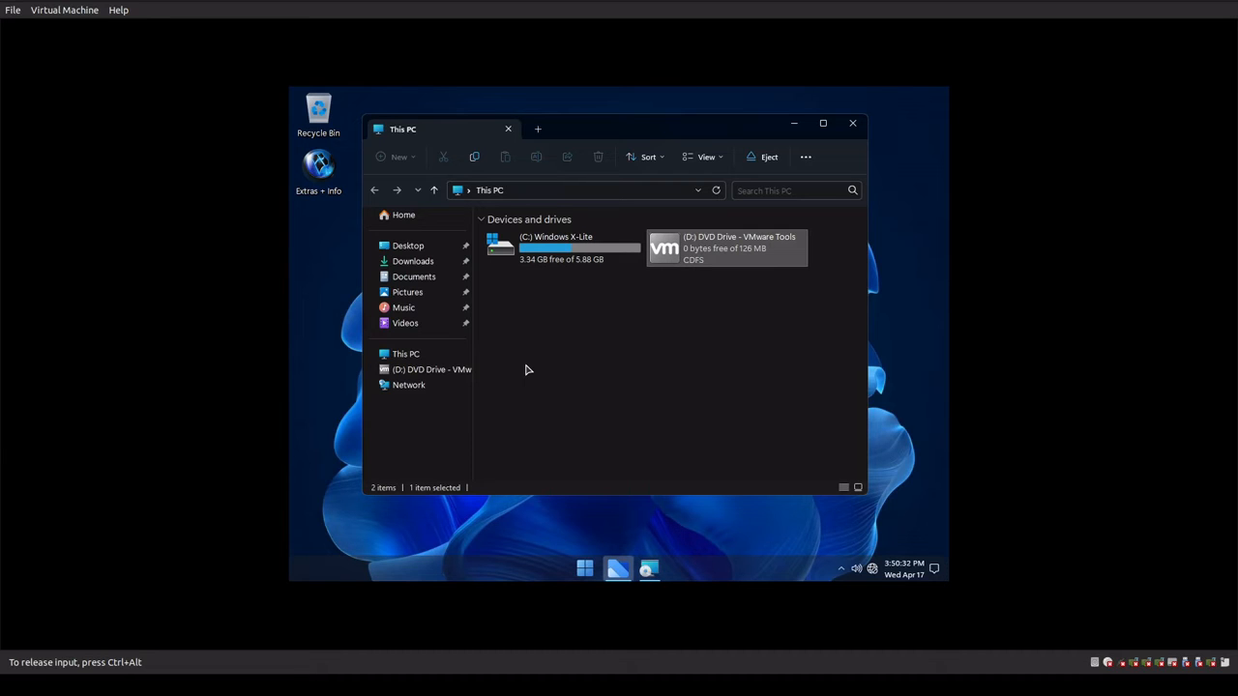
{"action": "mouse_move", "coordinate": [657, 490]}
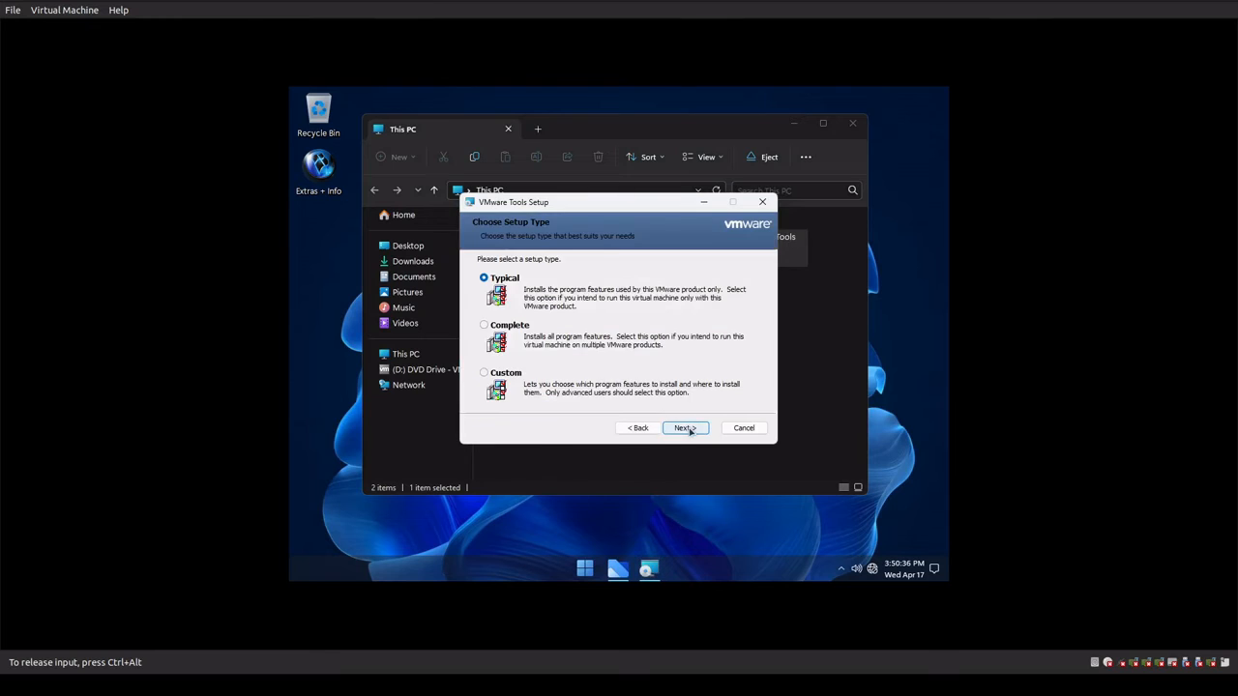
{"action": "left_click", "coordinate": [484, 324]}
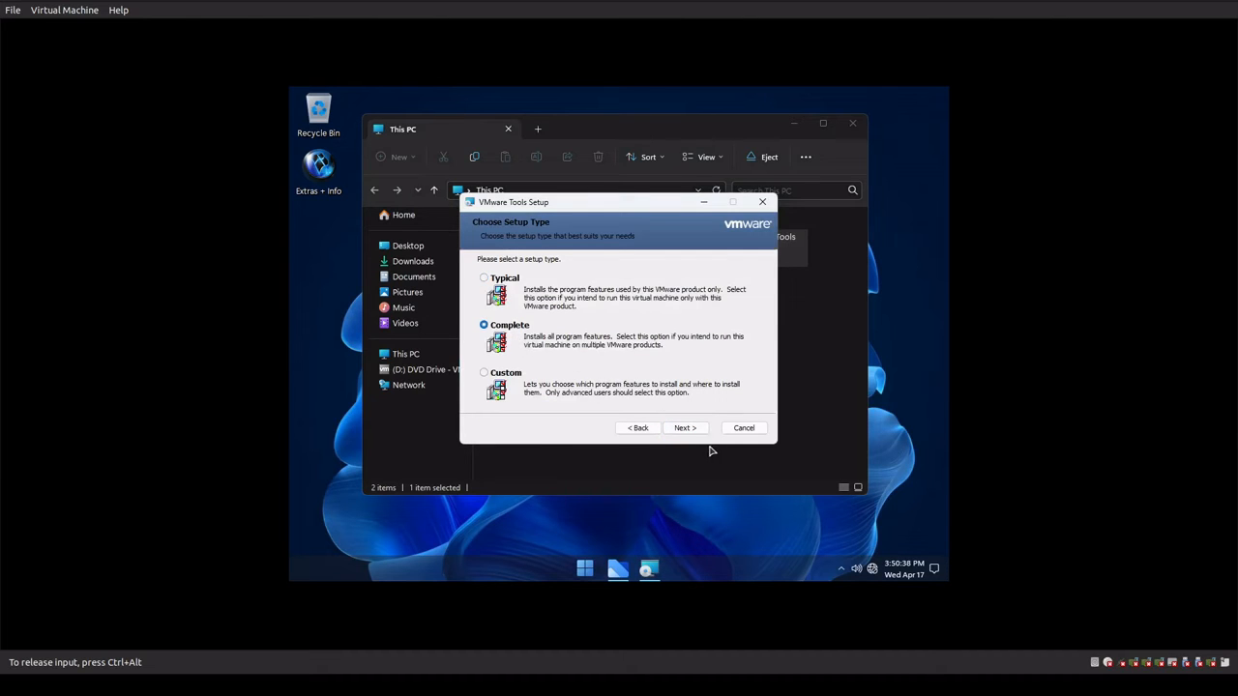
{"action": "left_click", "coordinate": [685, 428]}
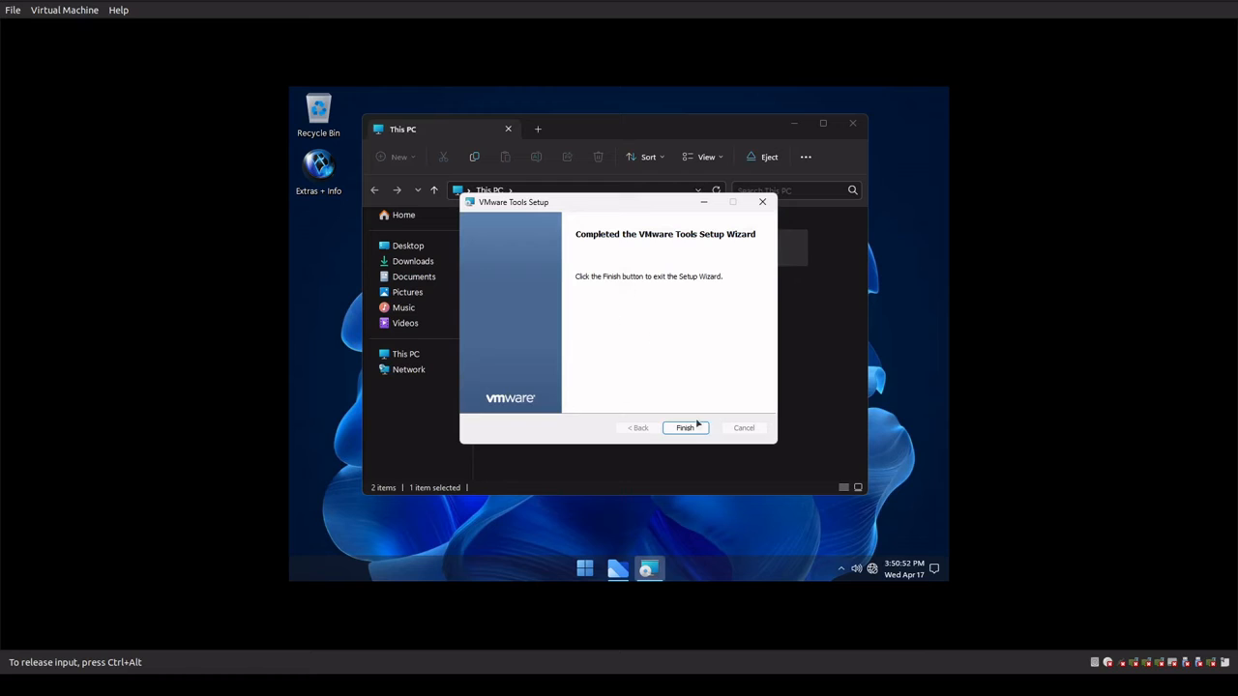
{"action": "left_click", "coordinate": [685, 428]}
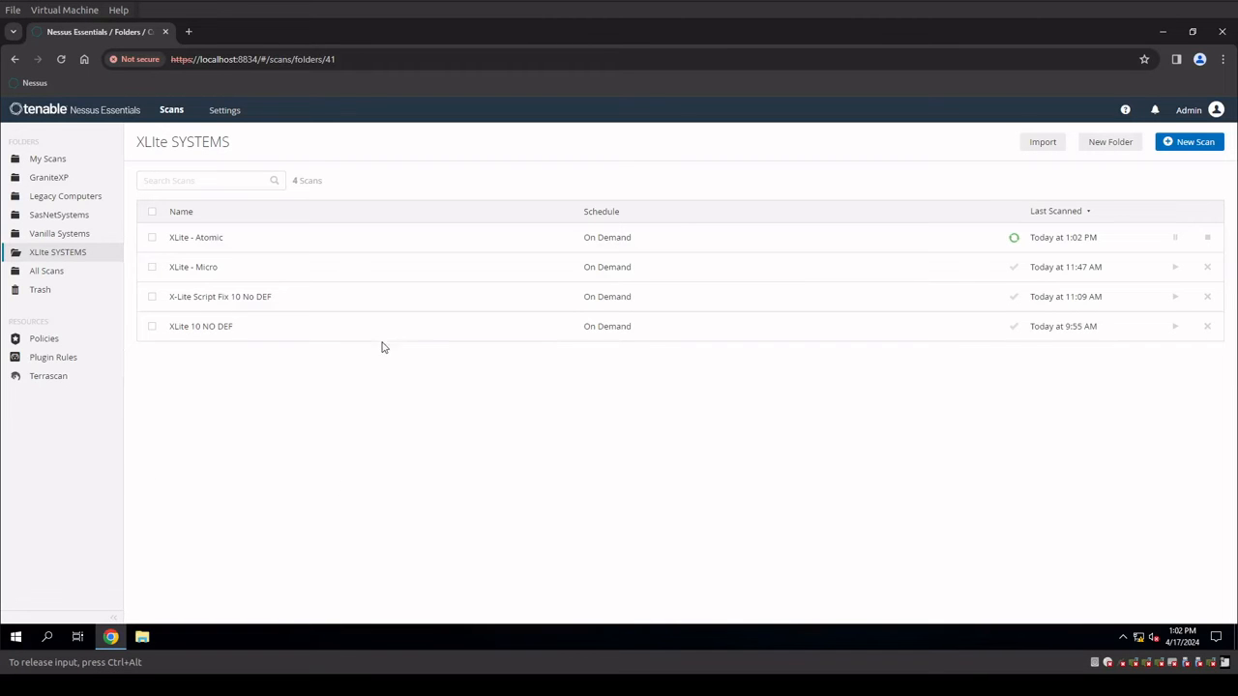
{"action": "left_click", "coordinate": [201, 326]}
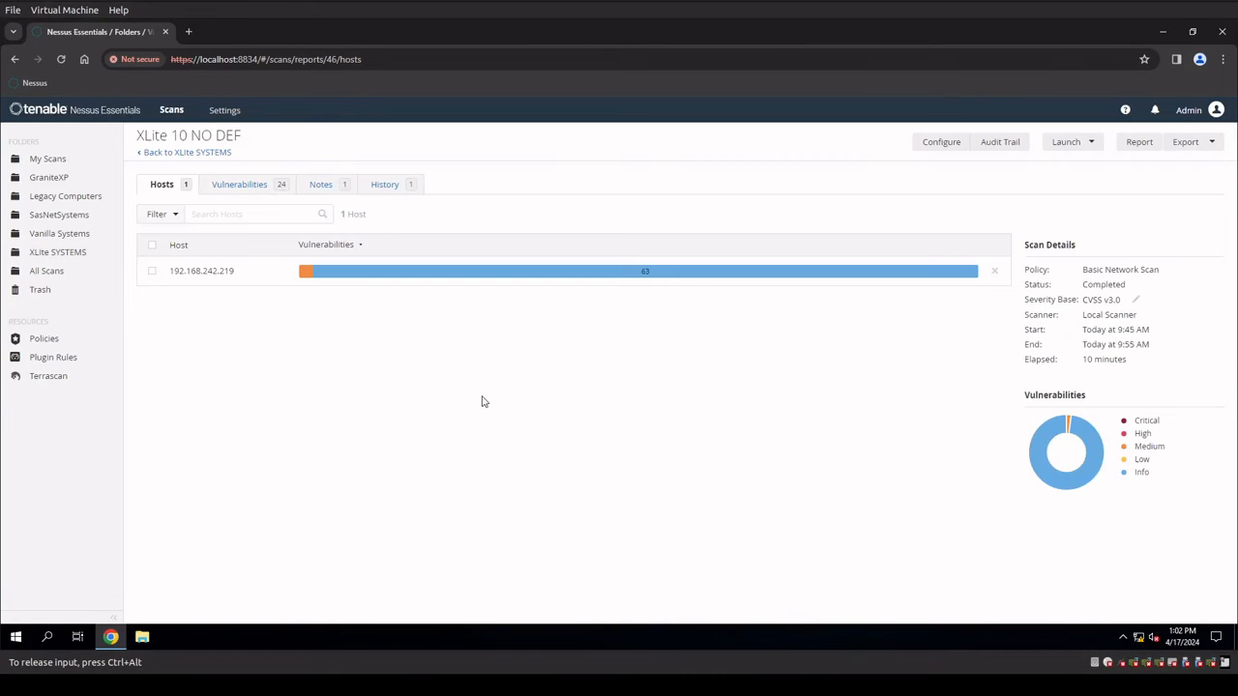
{"action": "mouse_move", "coordinate": [658, 278]}
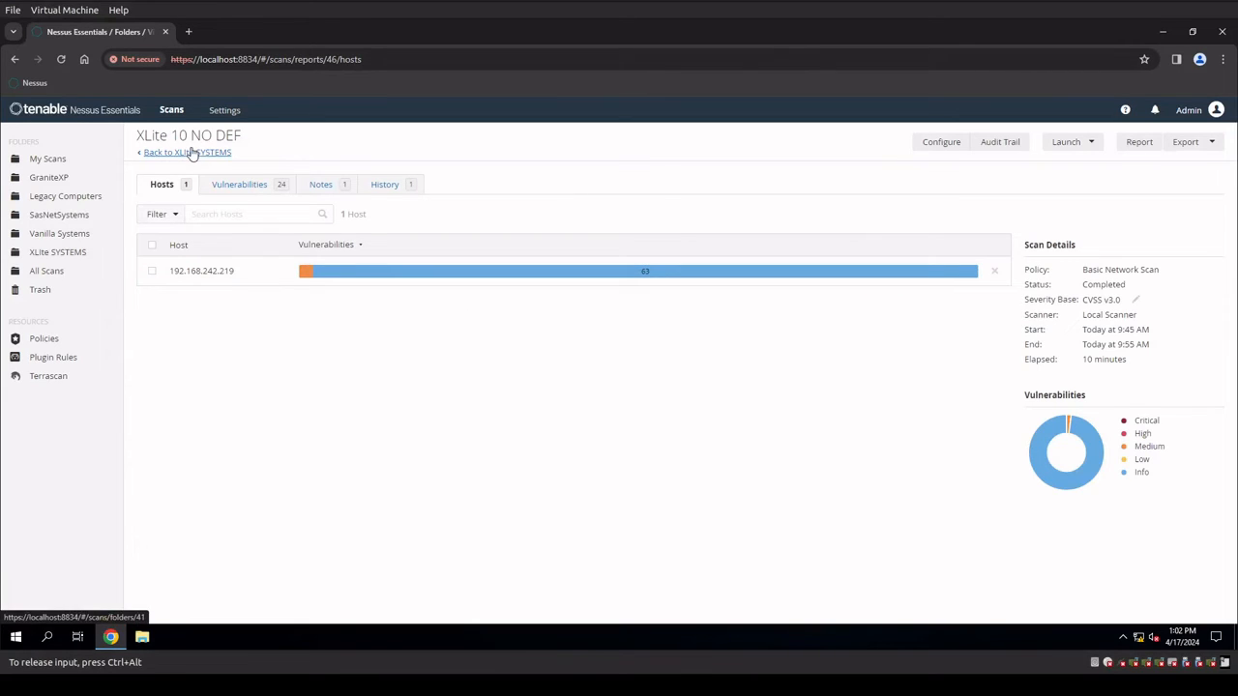
{"action": "left_click", "coordinate": [186, 152]}
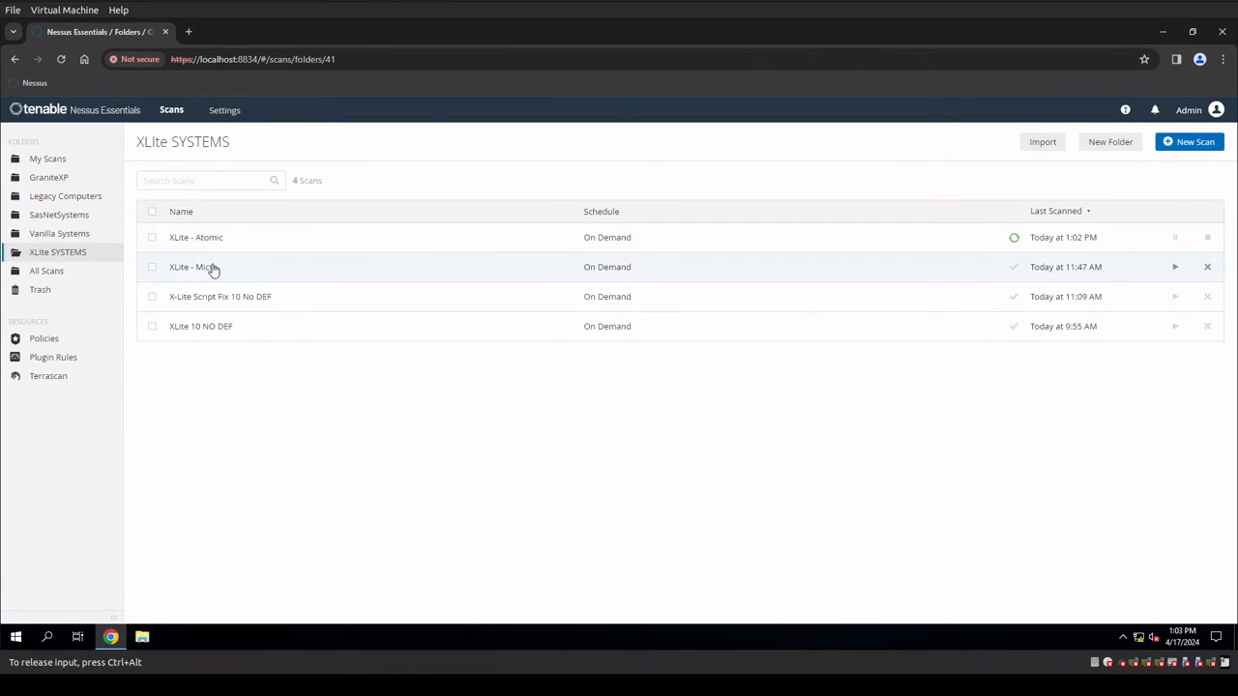
{"action": "left_click", "coordinate": [195, 266]}
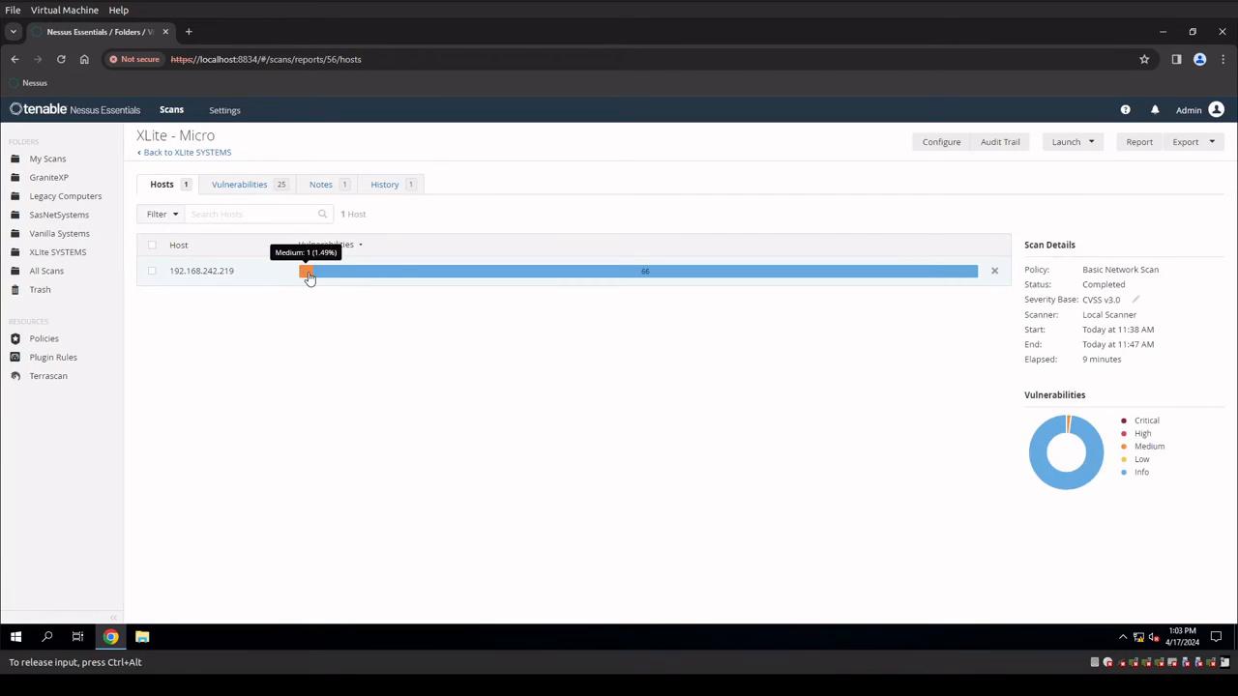
{"action": "left_click", "coordinate": [184, 152]}
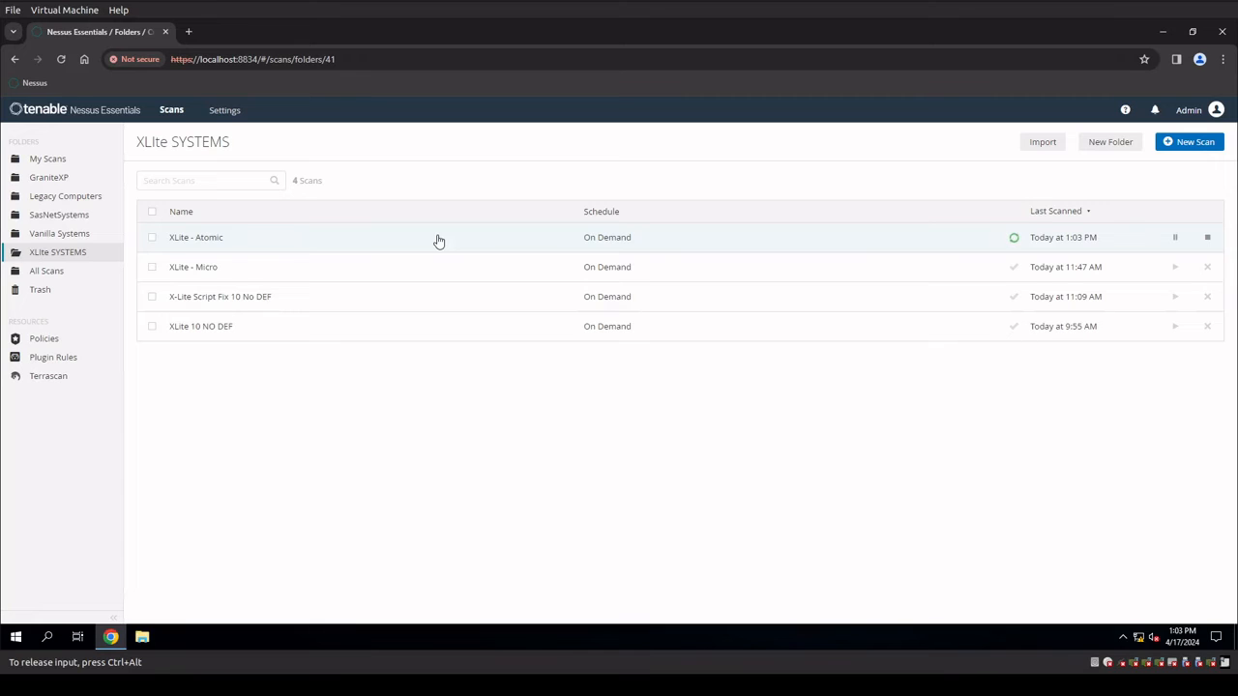
{"action": "mouse_move", "coordinate": [425, 241]}
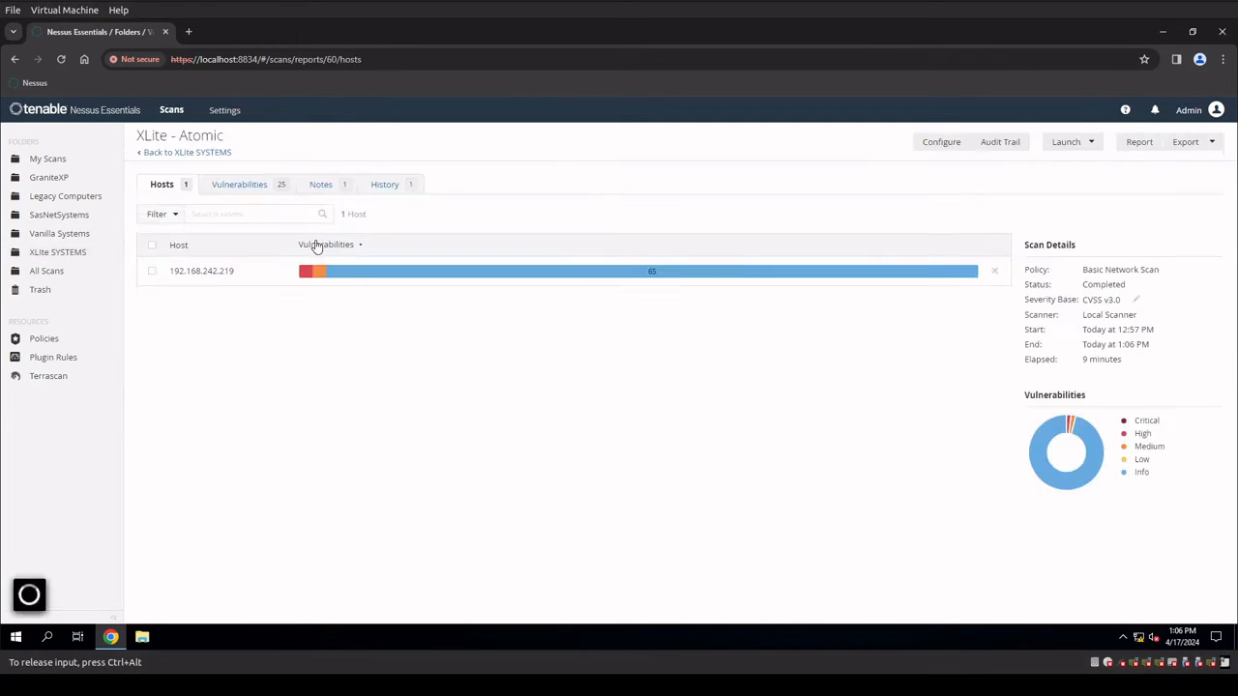
{"action": "mouse_move", "coordinate": [655, 281]}
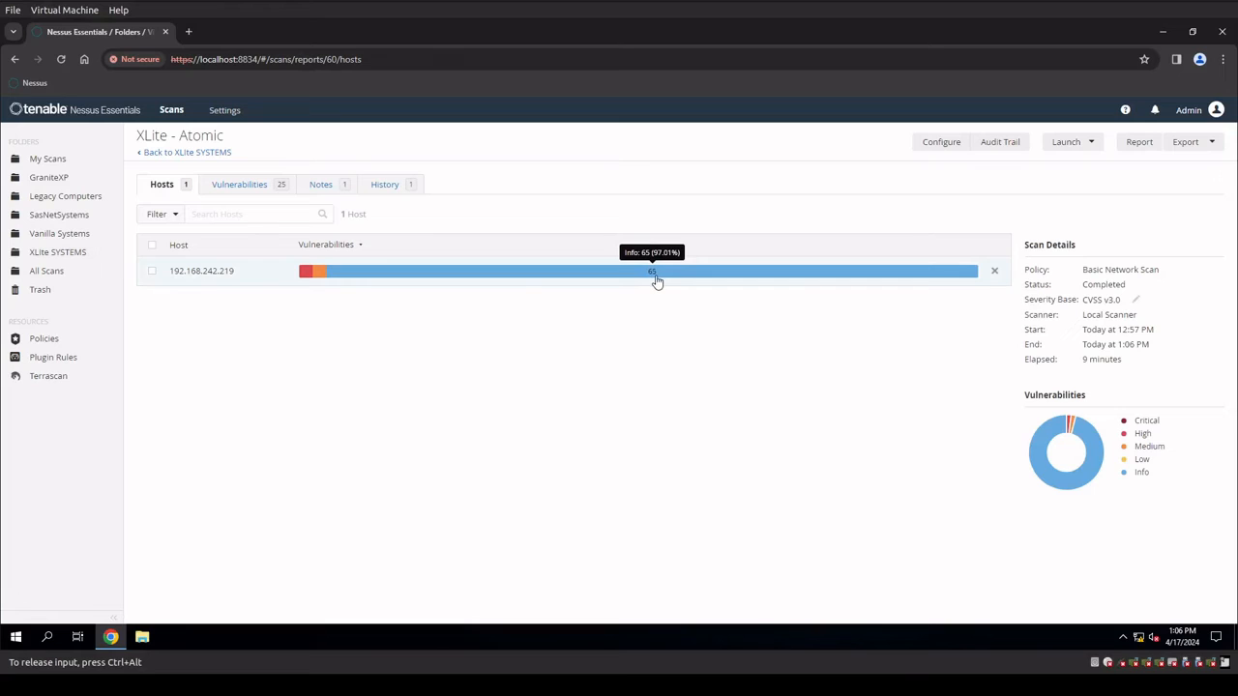
{"action": "mouse_move", "coordinate": [326, 275]}
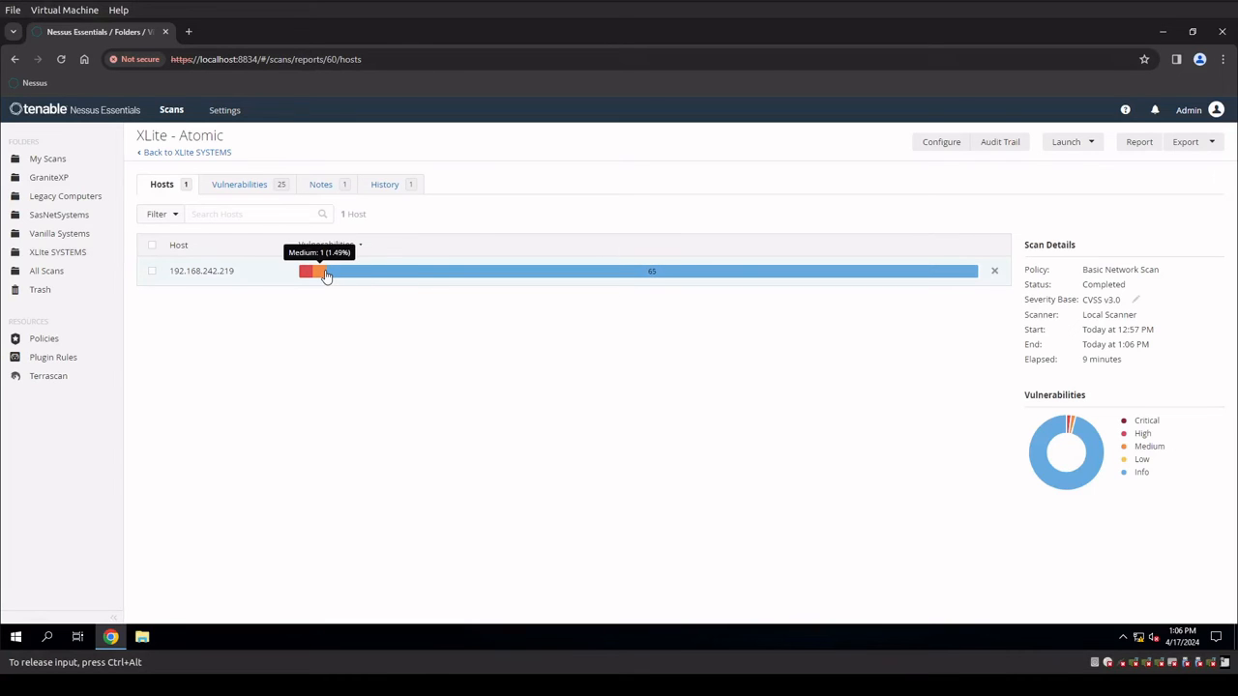
{"action": "mouse_move", "coordinate": [304, 276]}
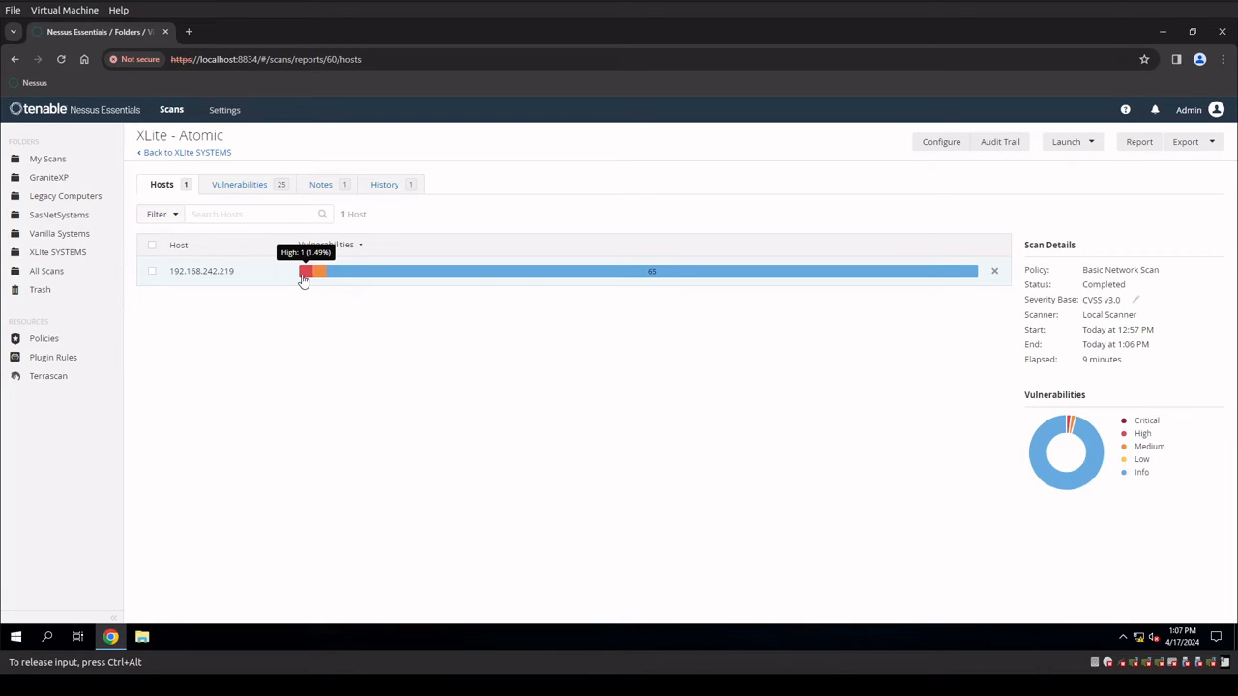
{"action": "mouse_move", "coordinate": [648, 274]}
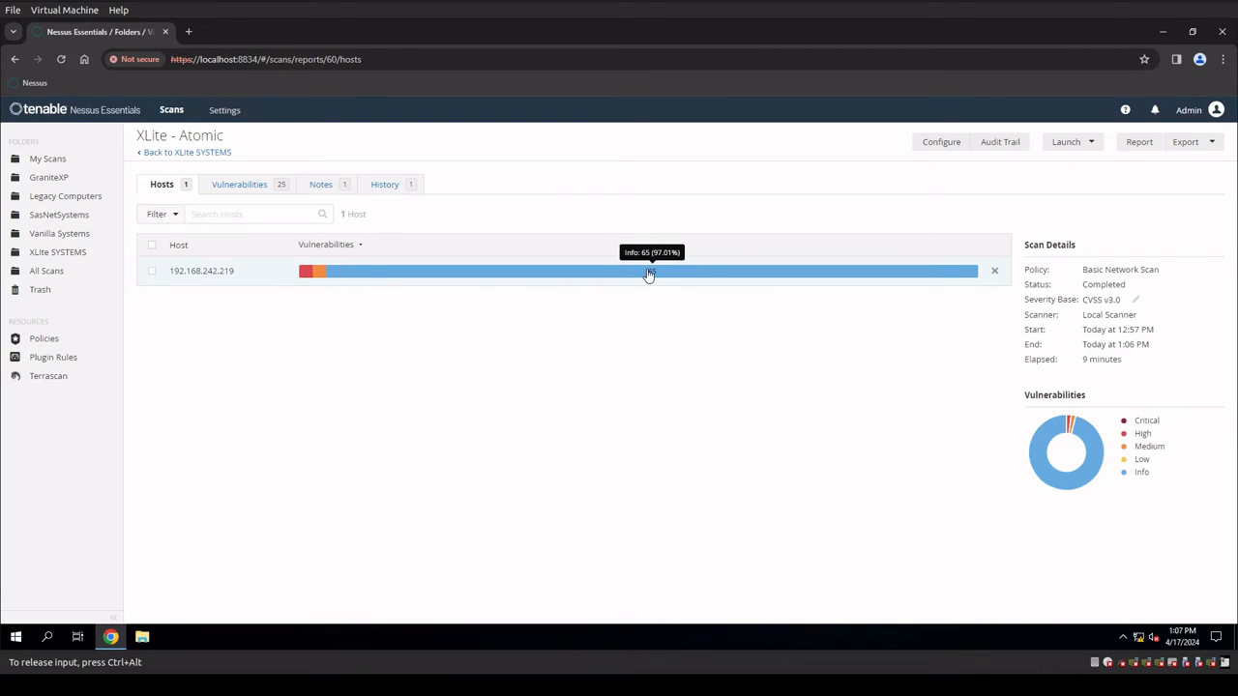
{"action": "mouse_move", "coordinate": [324, 284]}
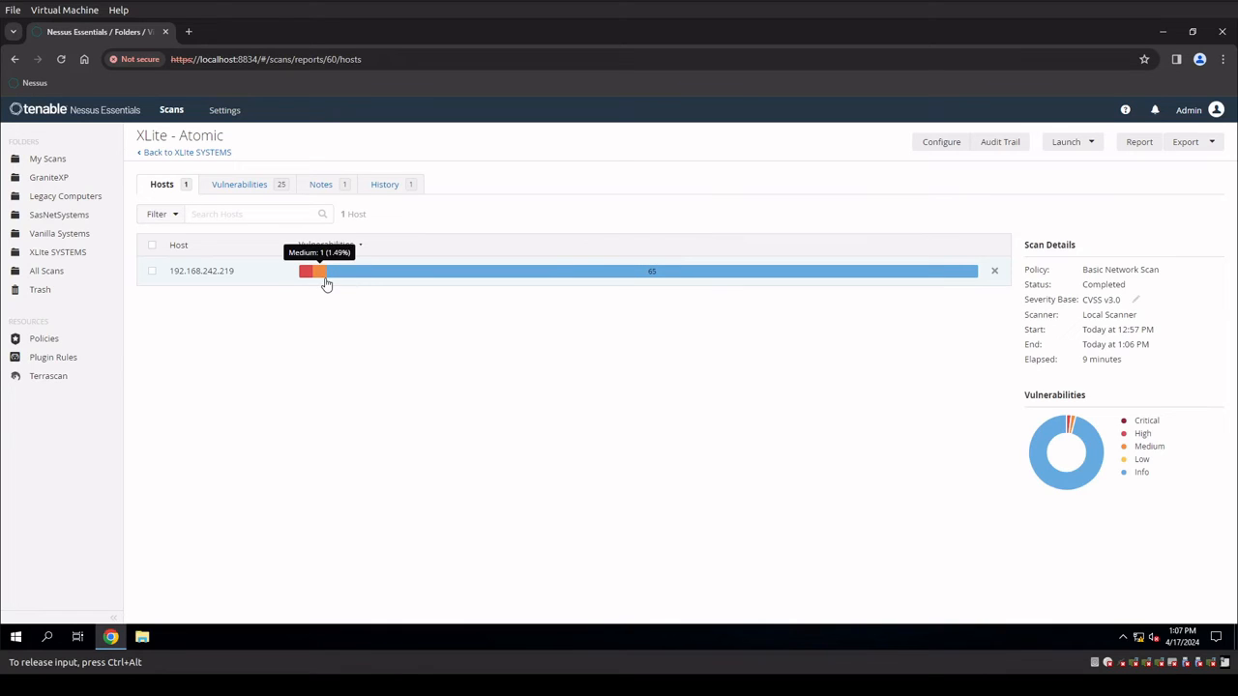
{"action": "mouse_move", "coordinate": [391, 280]}
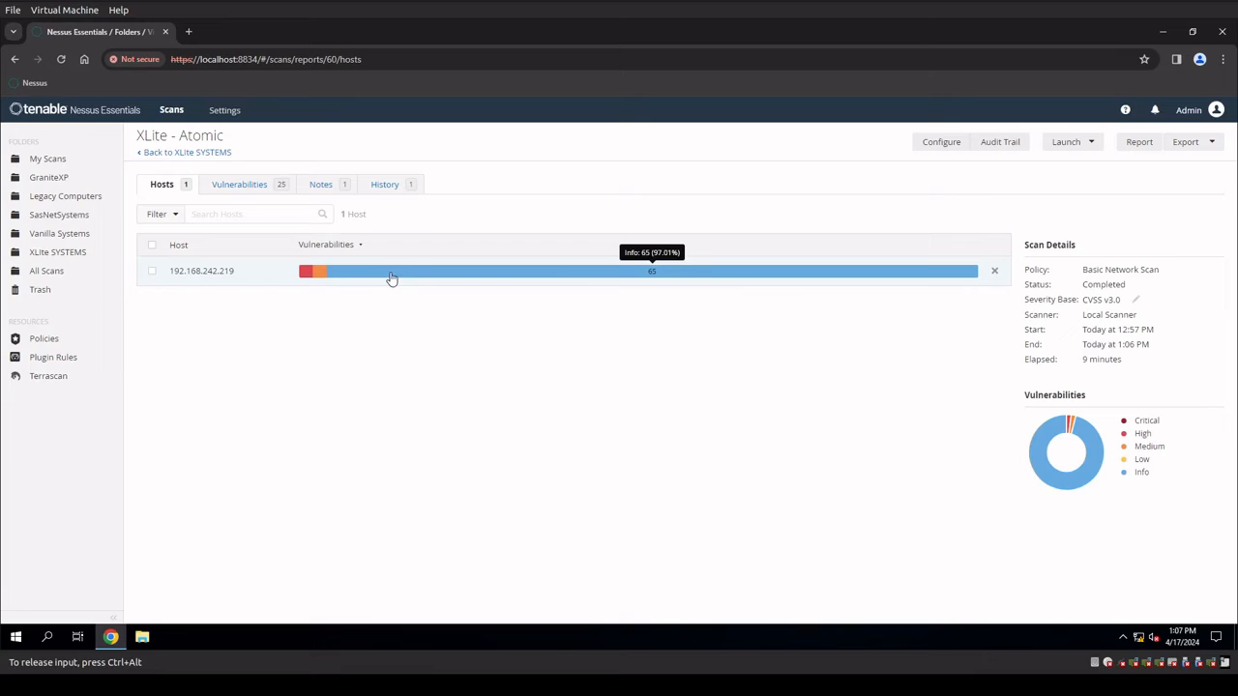
{"action": "mouse_move", "coordinate": [307, 275]}
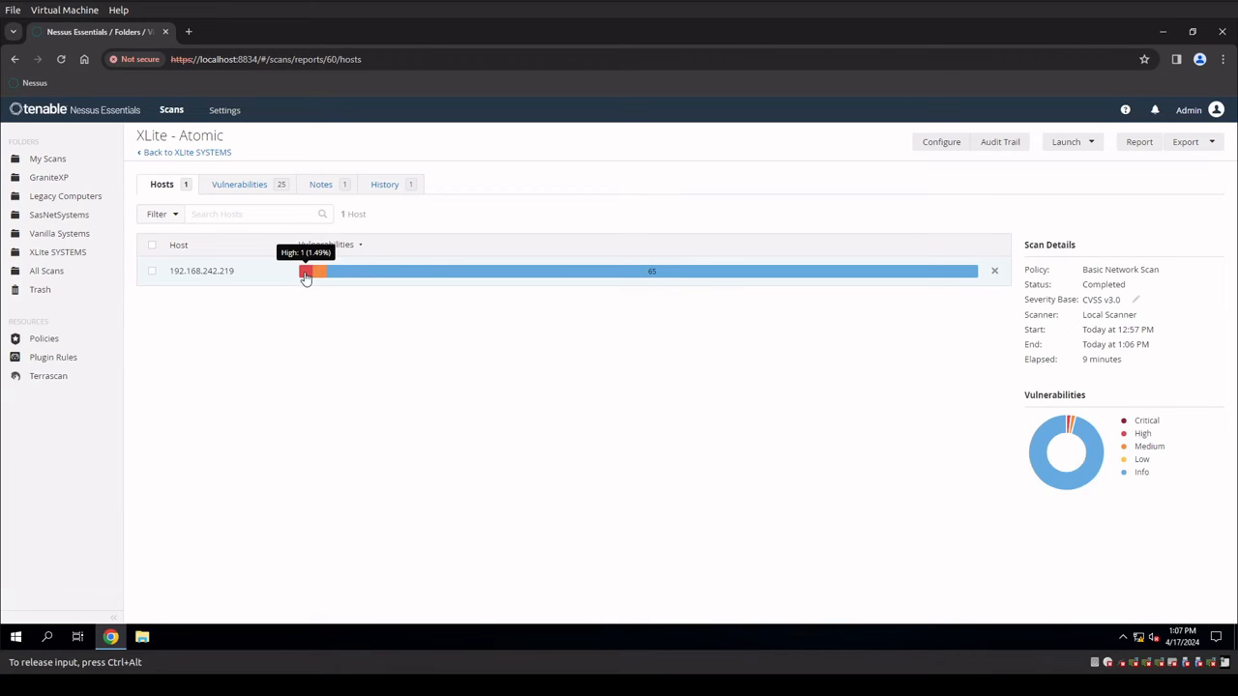
{"action": "mouse_move", "coordinate": [351, 272]}
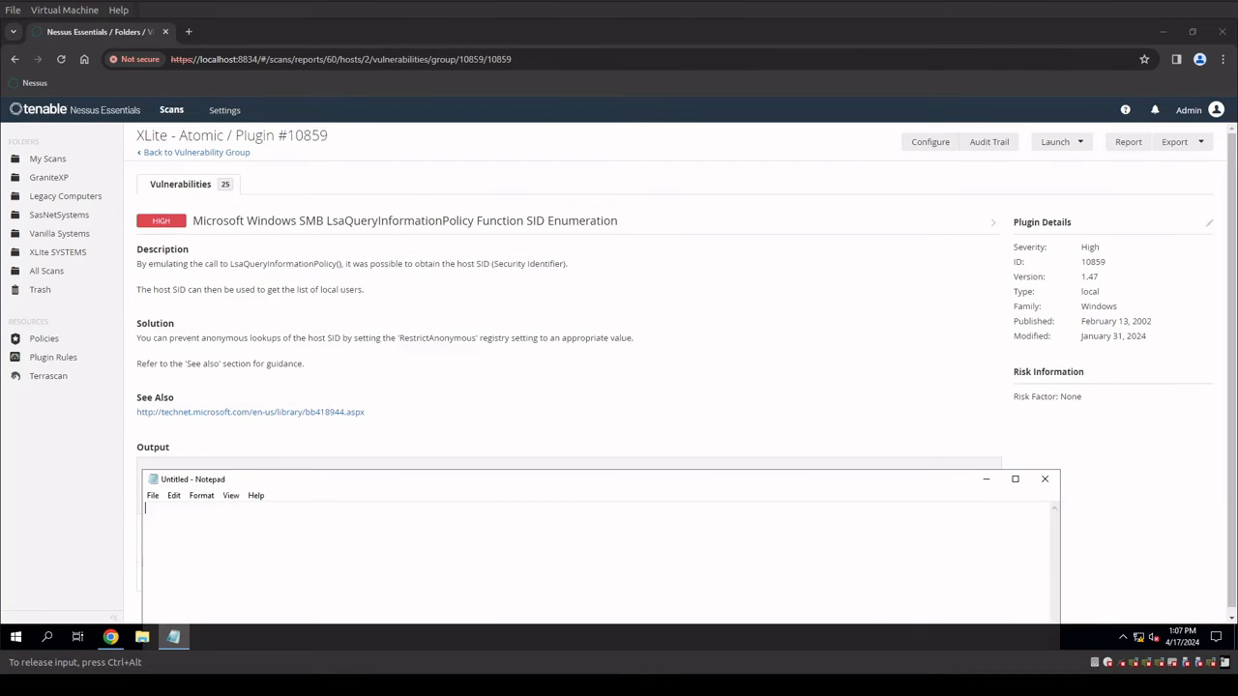
{"action": "mouse_move", "coordinate": [624, 403]}
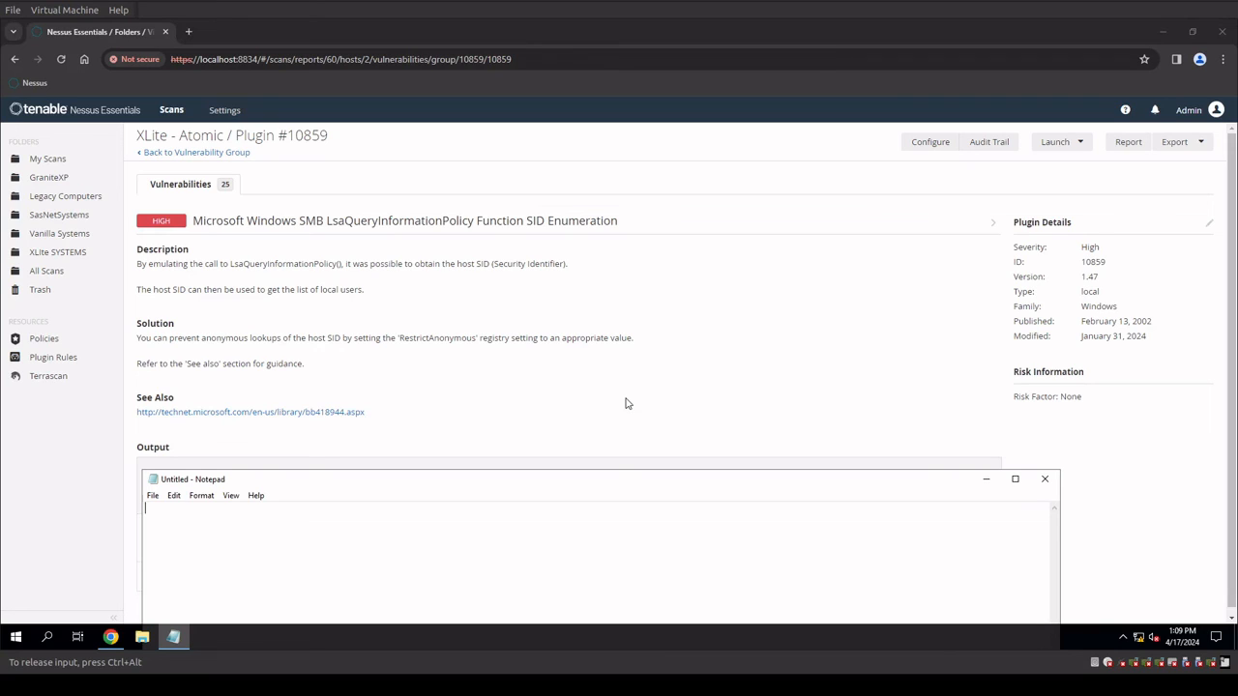
{"action": "mouse_move", "coordinate": [369, 532]}
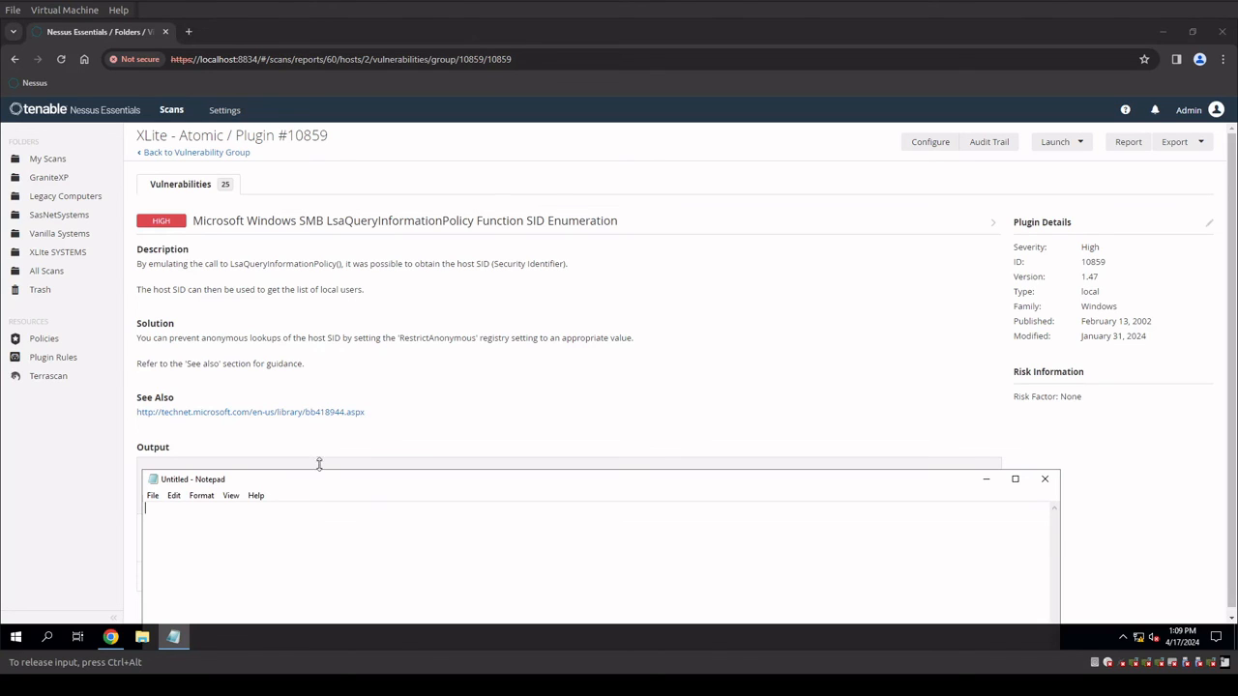
{"action": "mouse_move", "coordinate": [502, 365]}
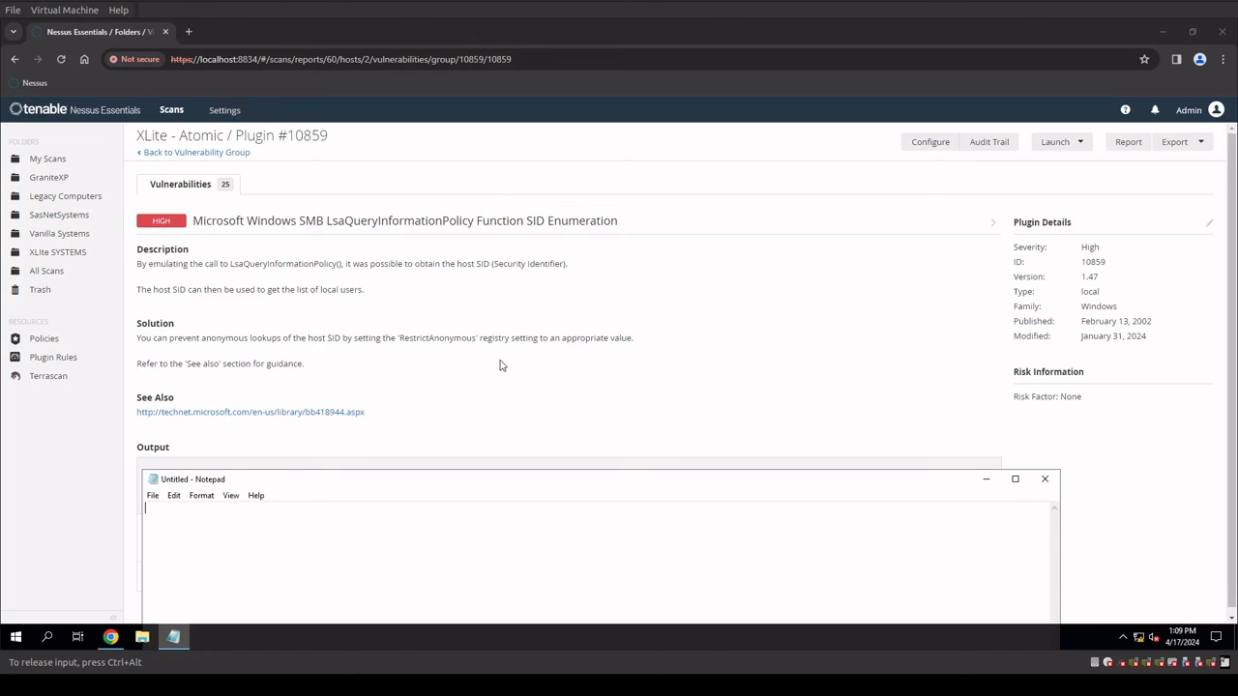